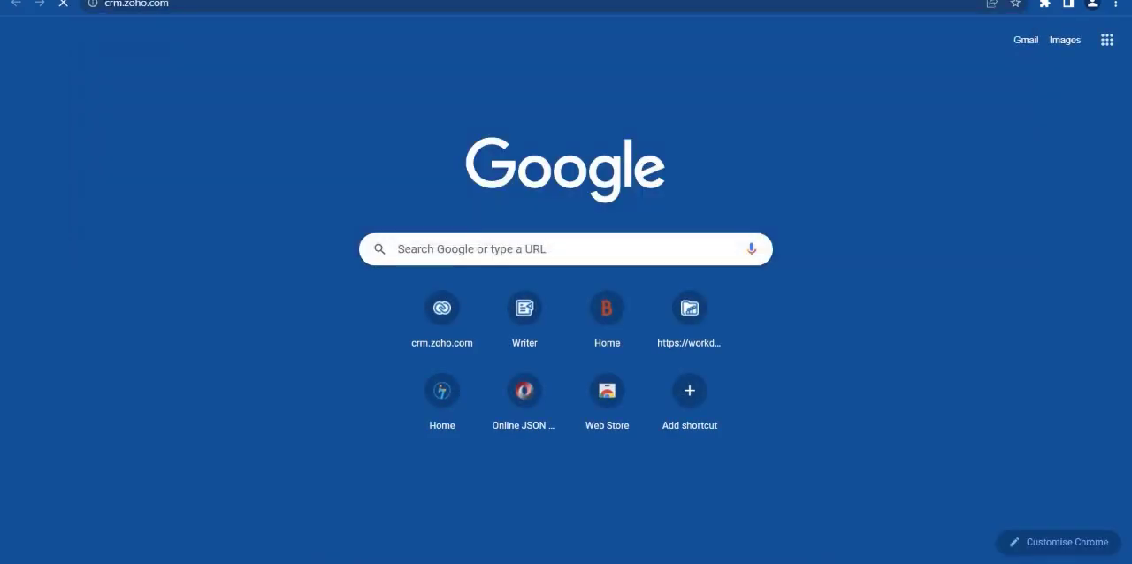
- Go to the Zoho CRM site and view the 'new sales - deal' record from the Sales Deals list
click(443, 308)
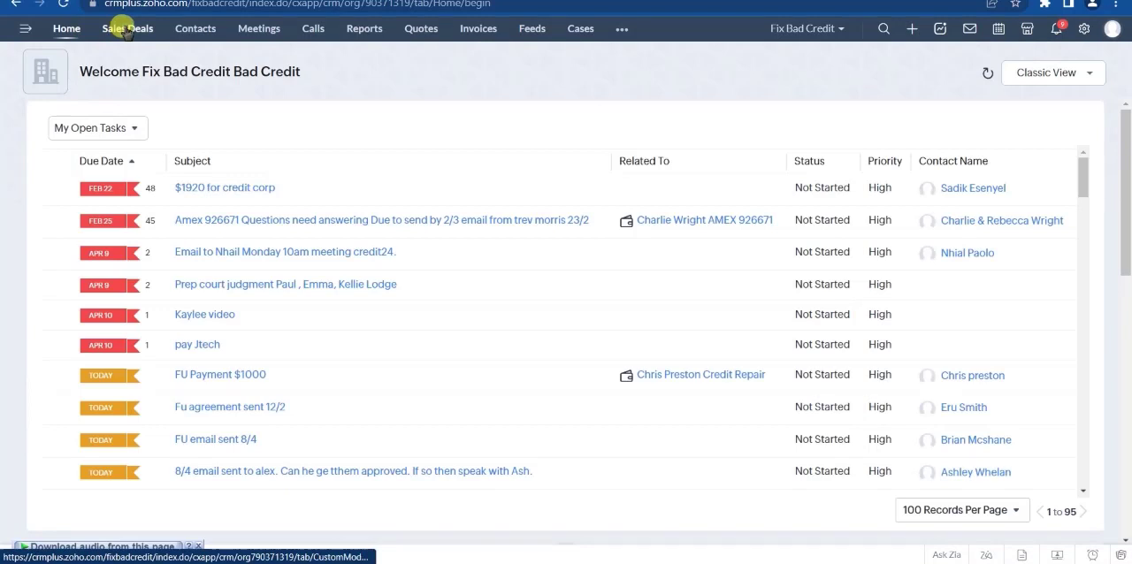
click(128, 29)
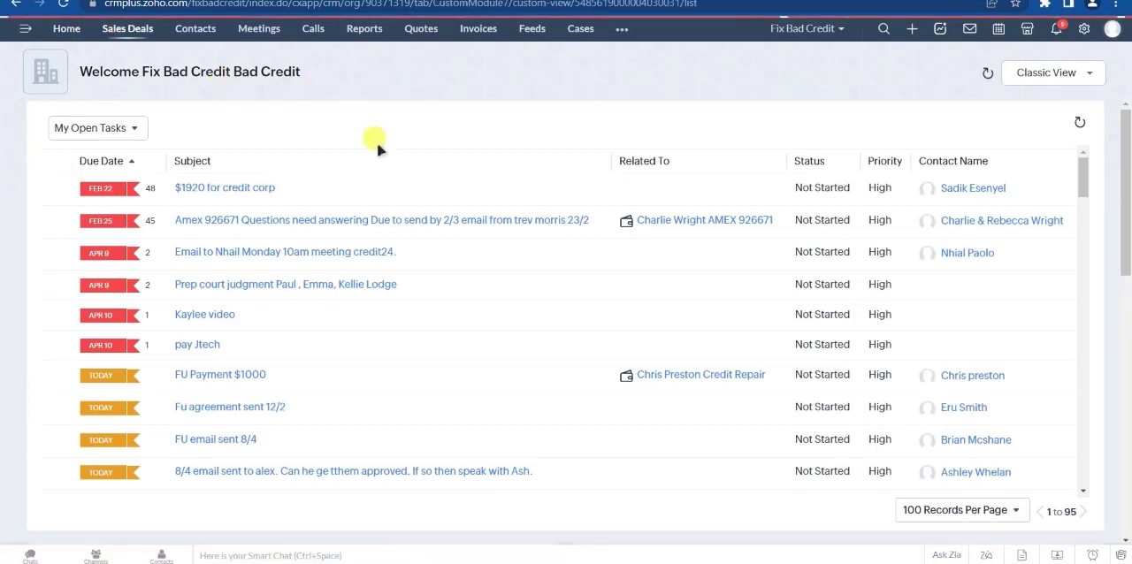
click(128, 28)
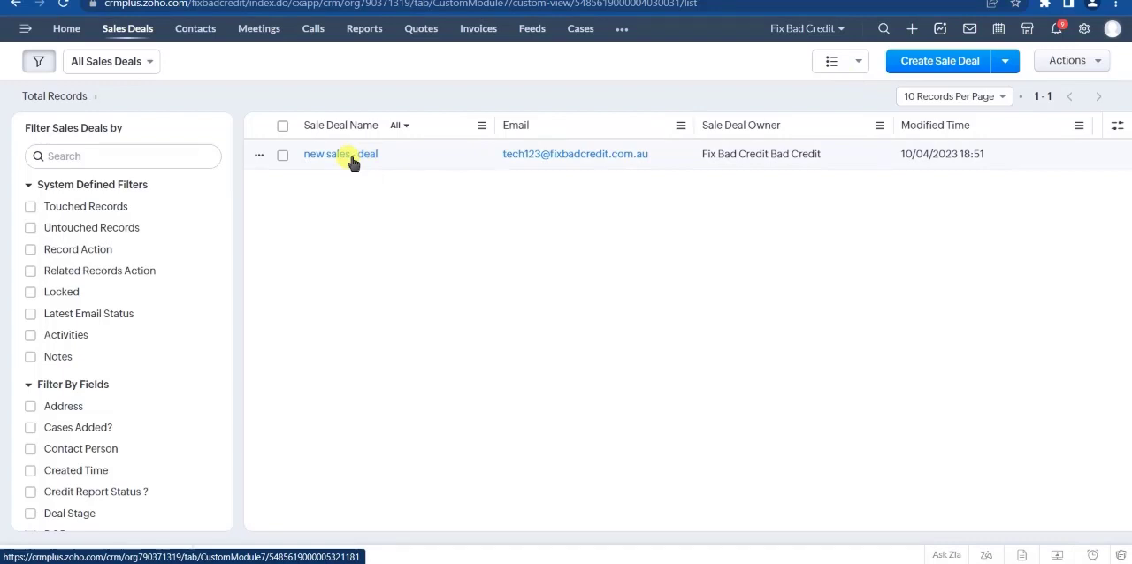
click(340, 154)
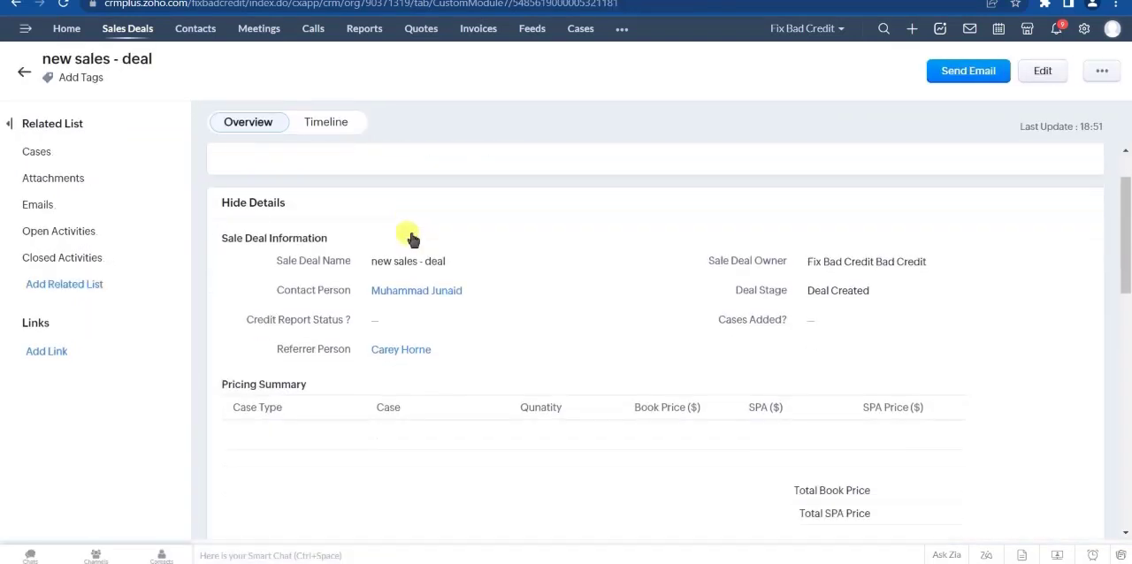
scroll(down, 3)
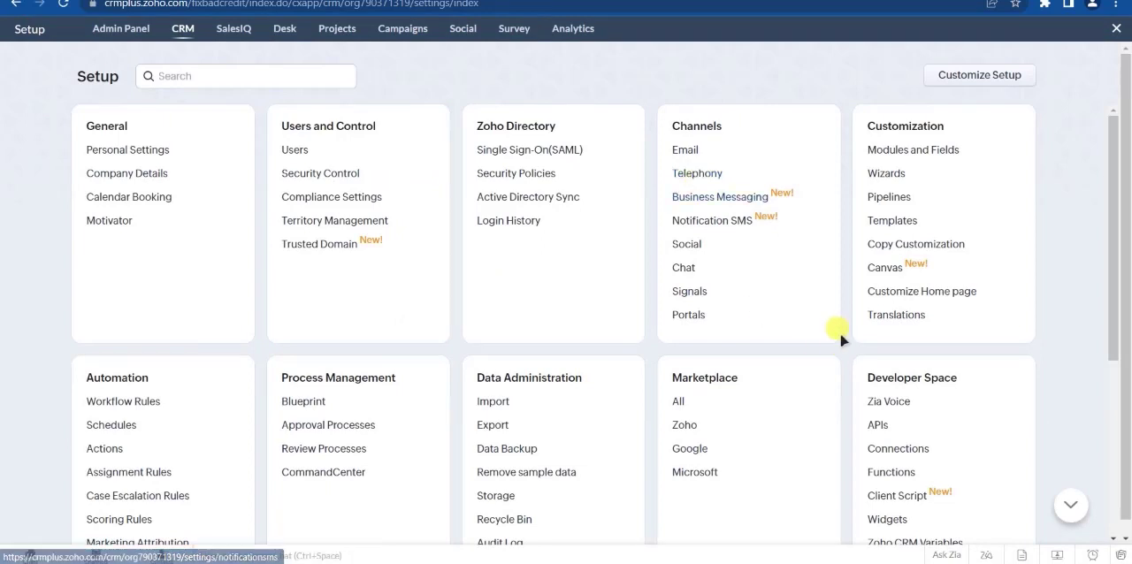
- Reach Functions under Setup > Developer Space and start a new function
scroll(down, 3)
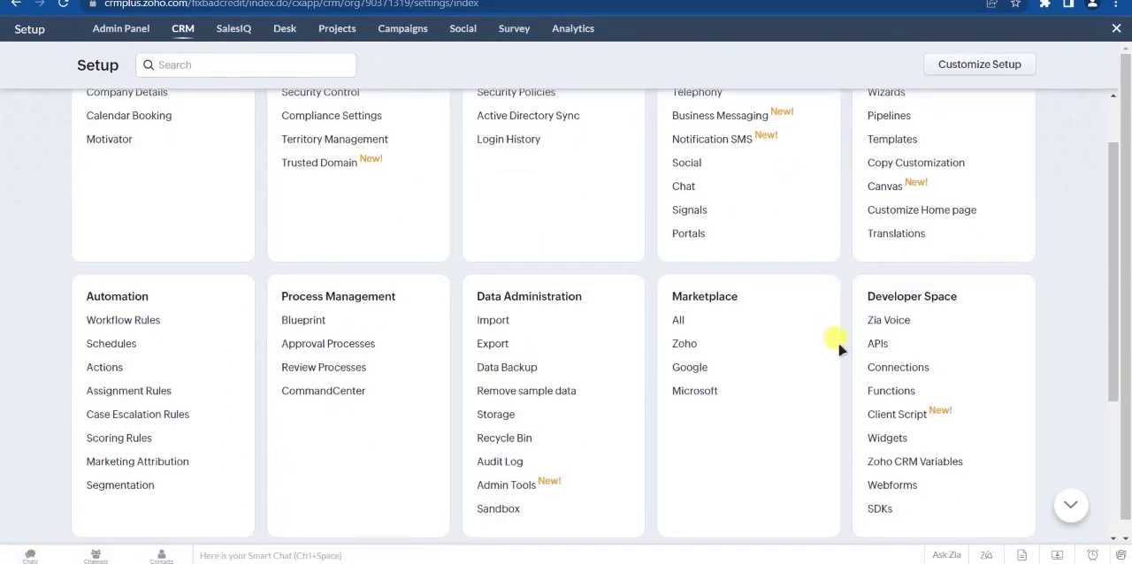
mouse_move(897, 391)
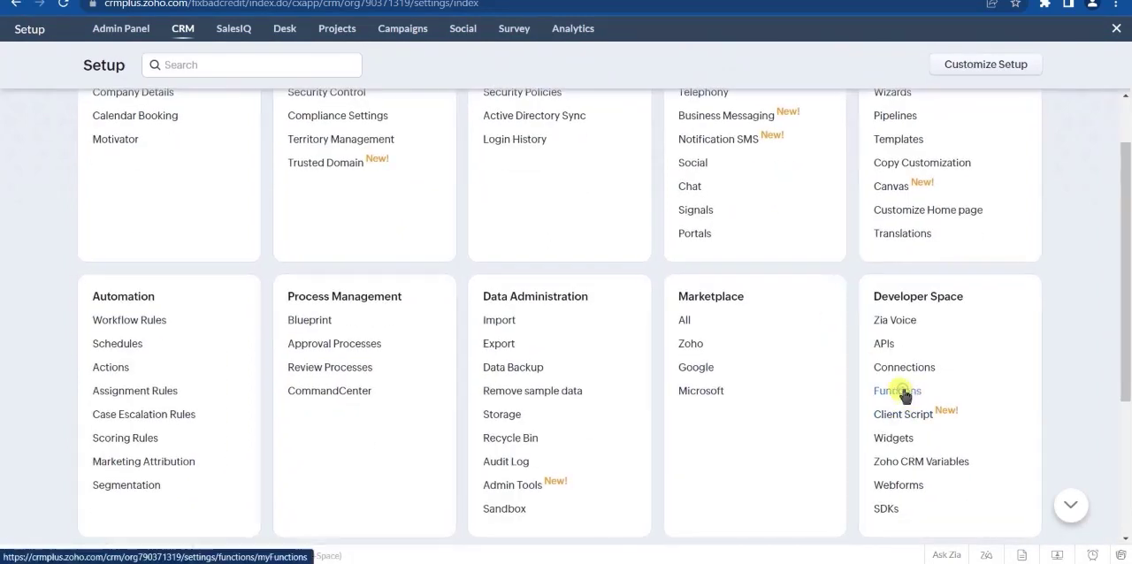
click(896, 392)
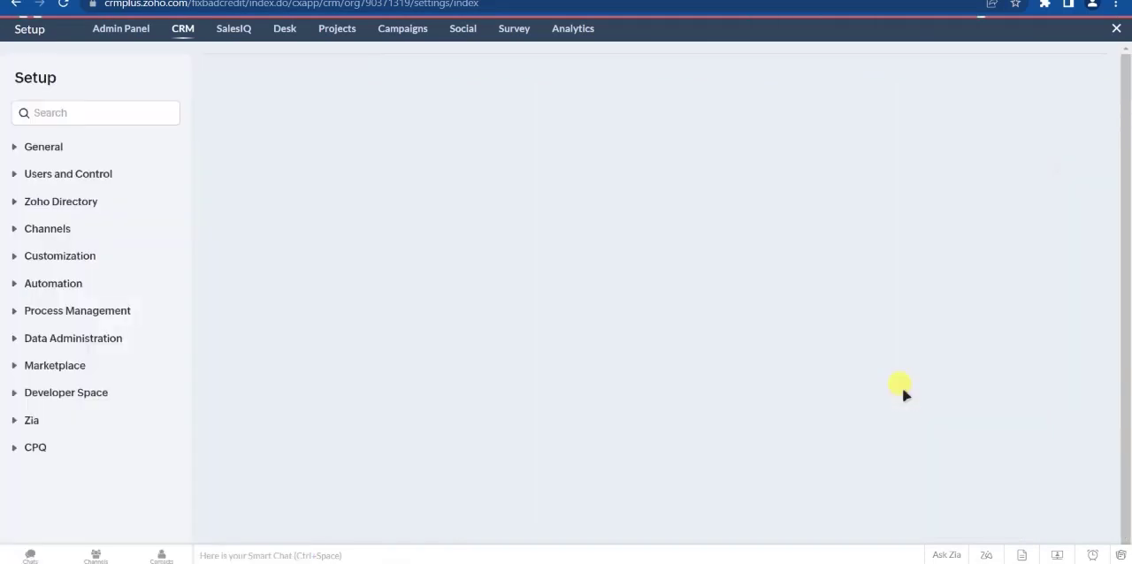
click(66, 393)
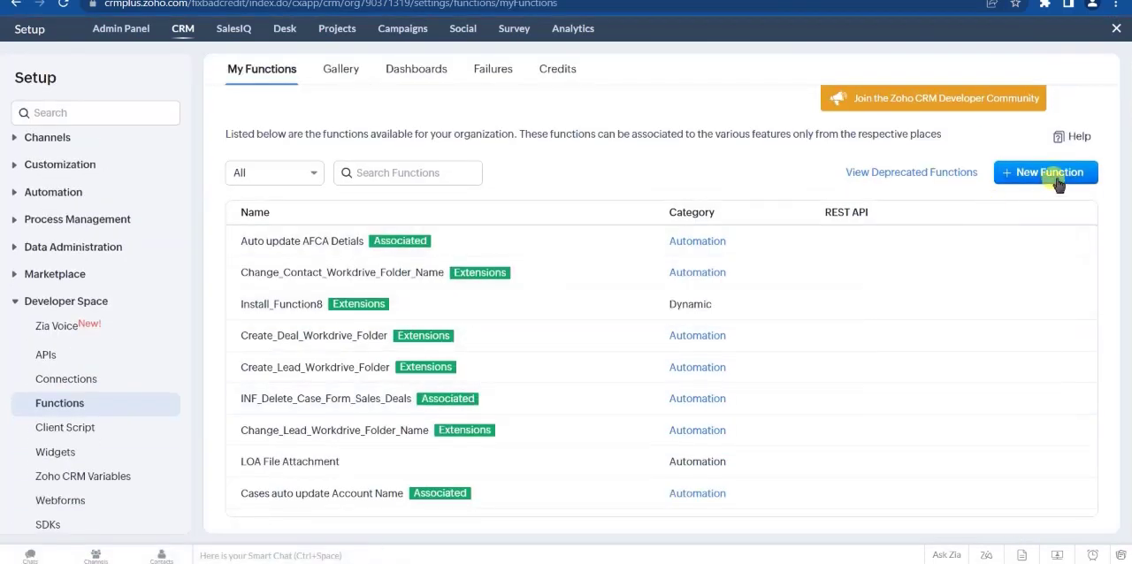
click(1046, 172)
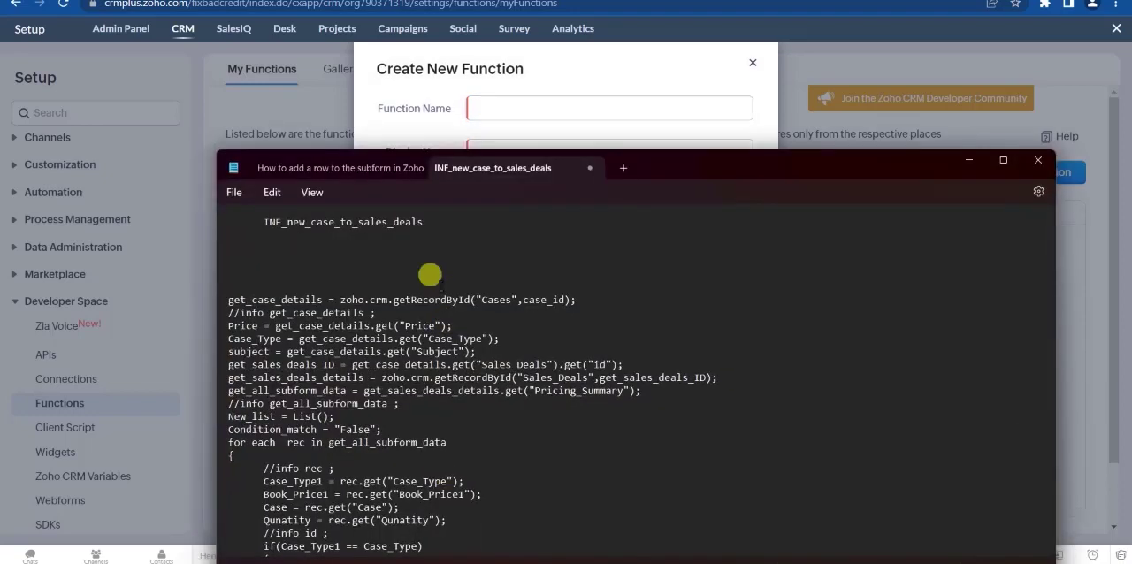
- Name the function INF_new_case_to_sales_deals, categorise it as Automation and create it
double_click(343, 223)
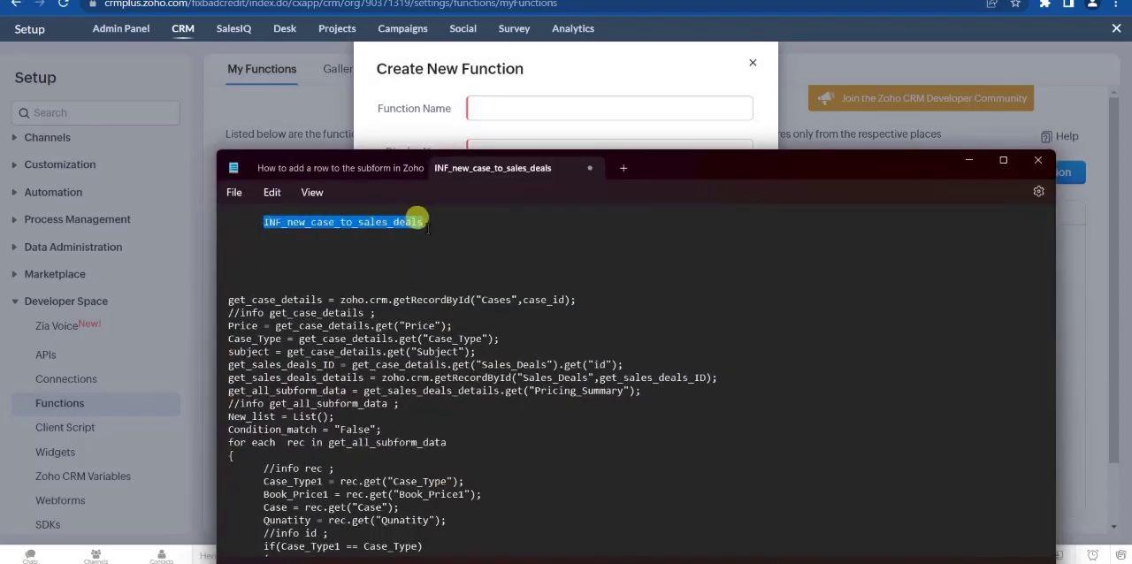
click(494, 108)
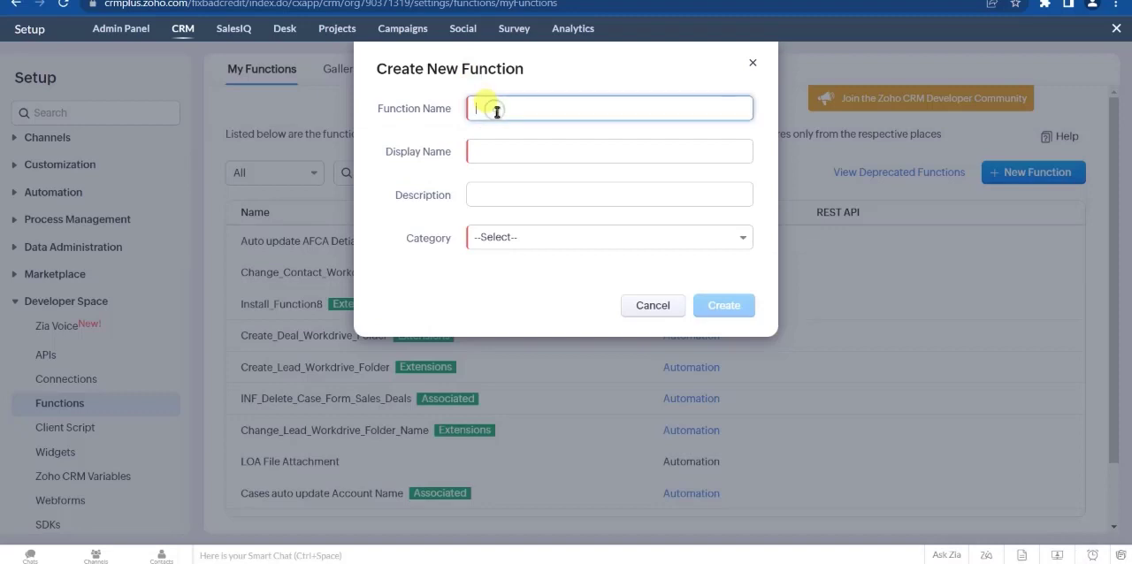
click(608, 237)
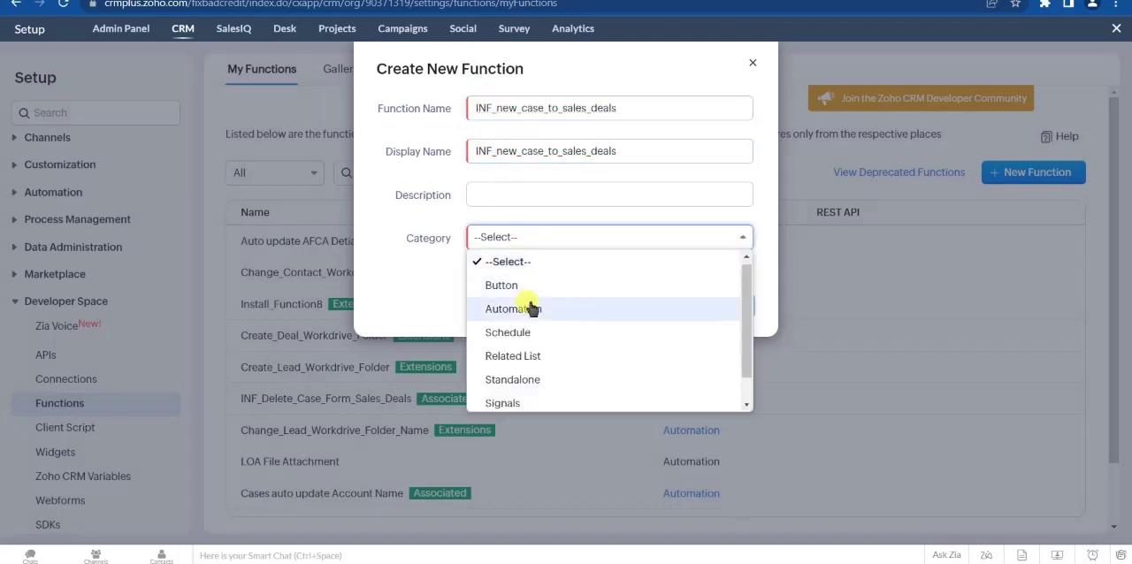
click(512, 308)
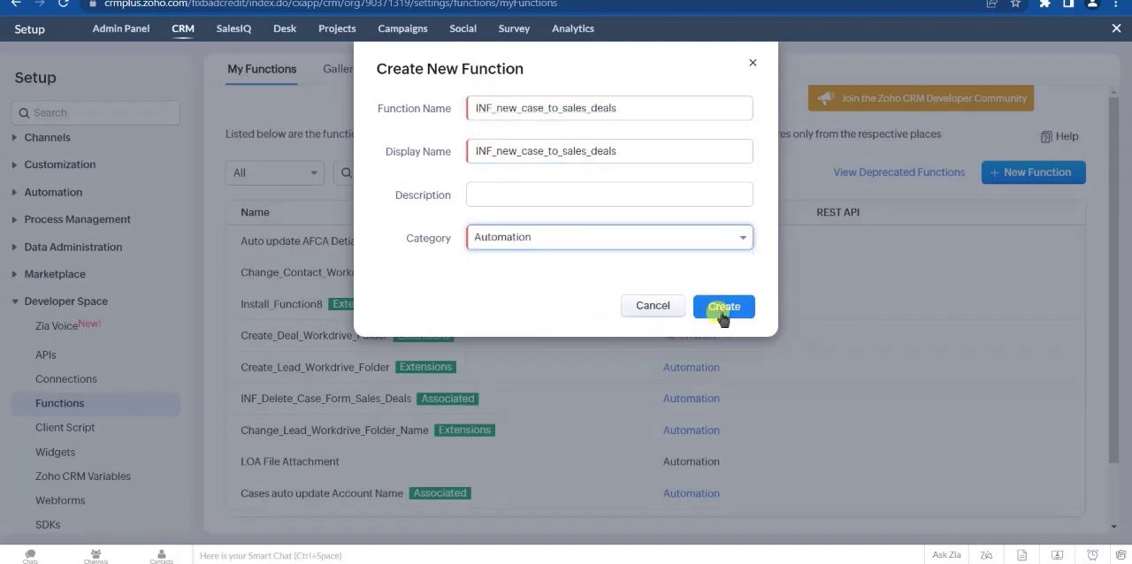
click(724, 306)
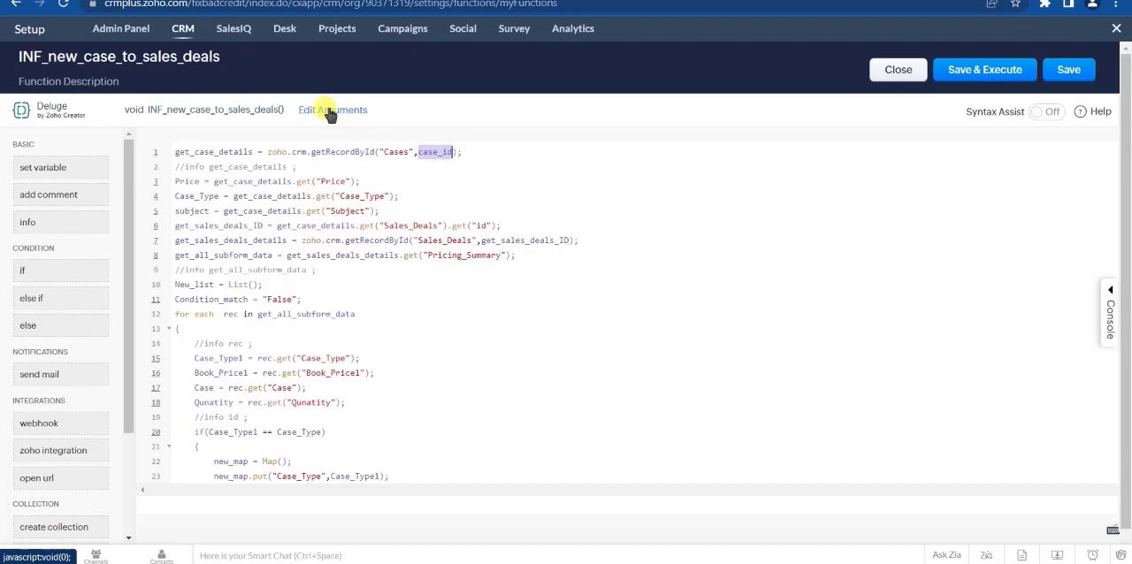
- Add an integer argument case_id to the function and save it back to the functions list
click(333, 110)
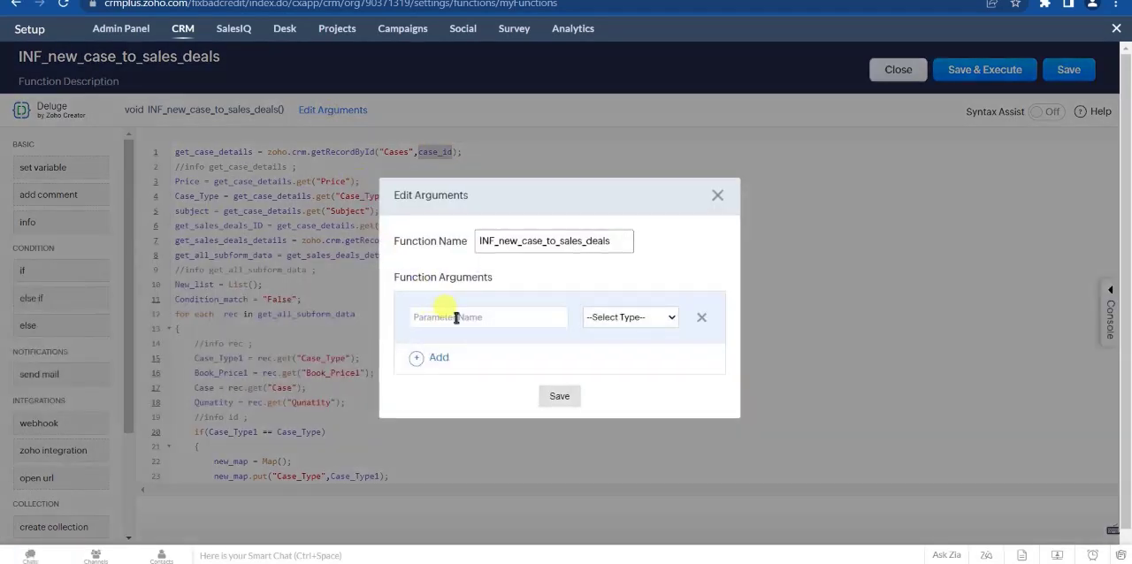
text(case_id)
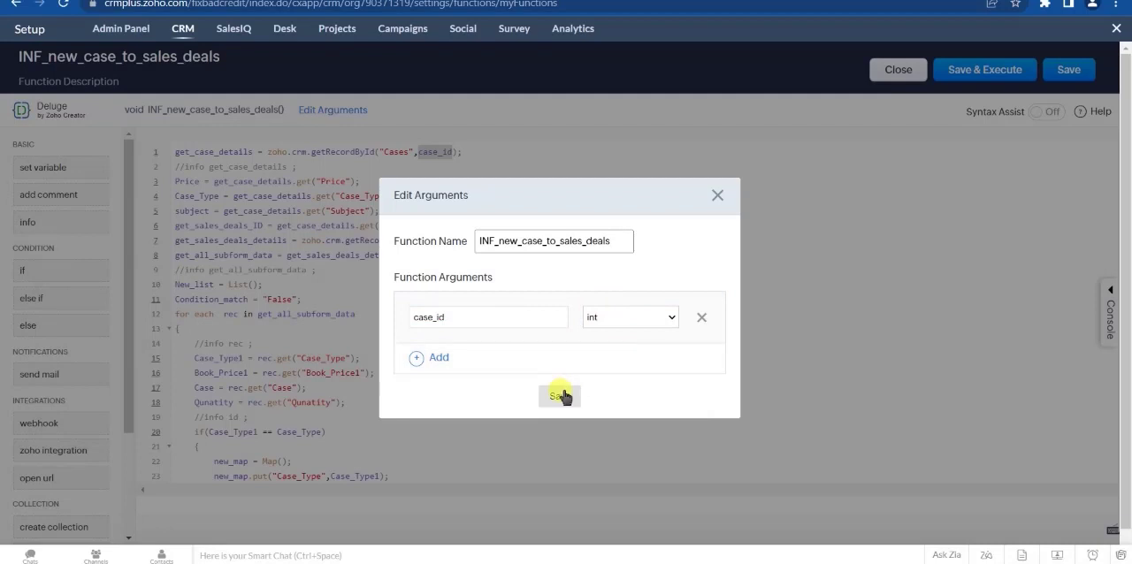
click(559, 397)
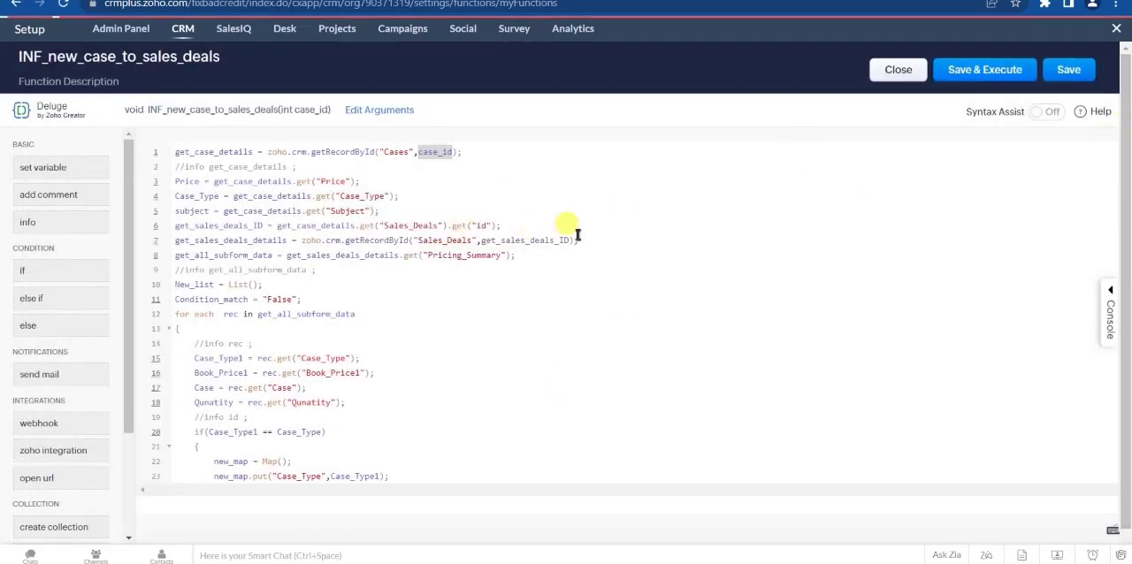
click(1068, 69)
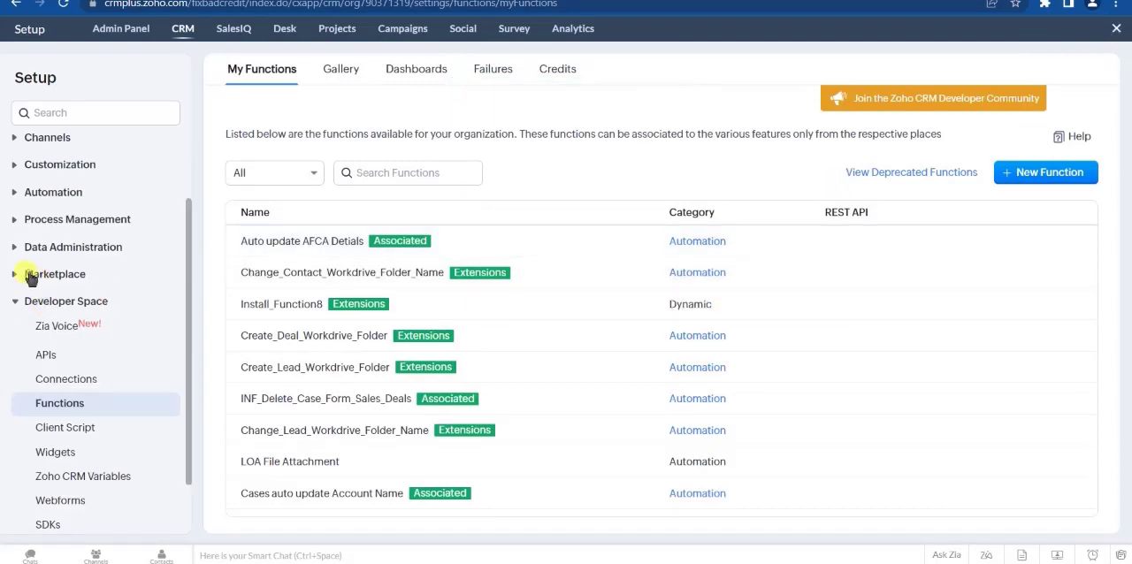
- Start a new workflow rule under Automation and choose Cases as its module
click(53, 191)
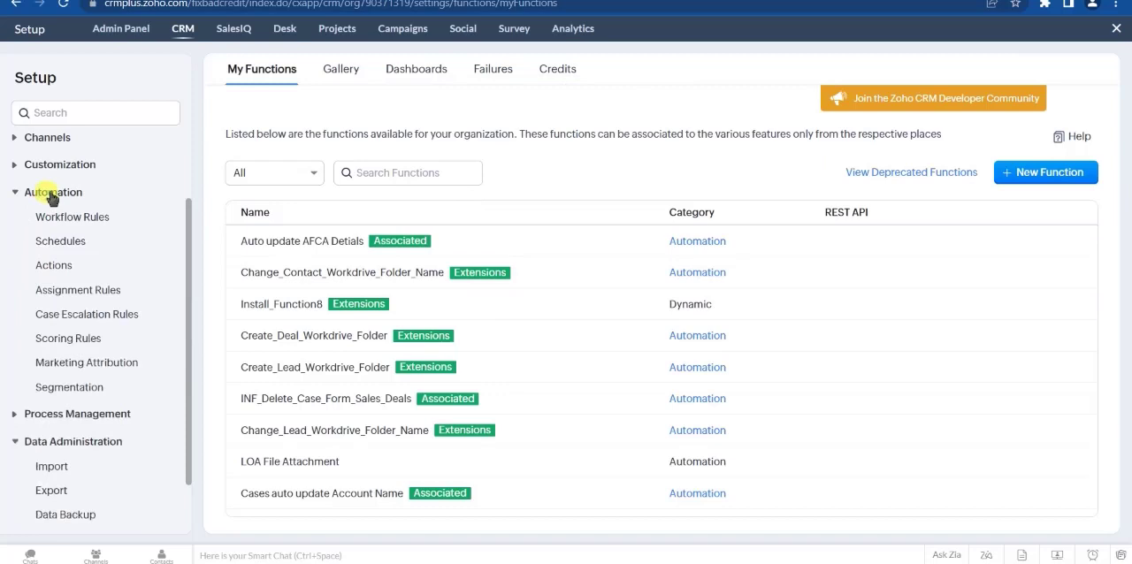
mouse_move(71, 216)
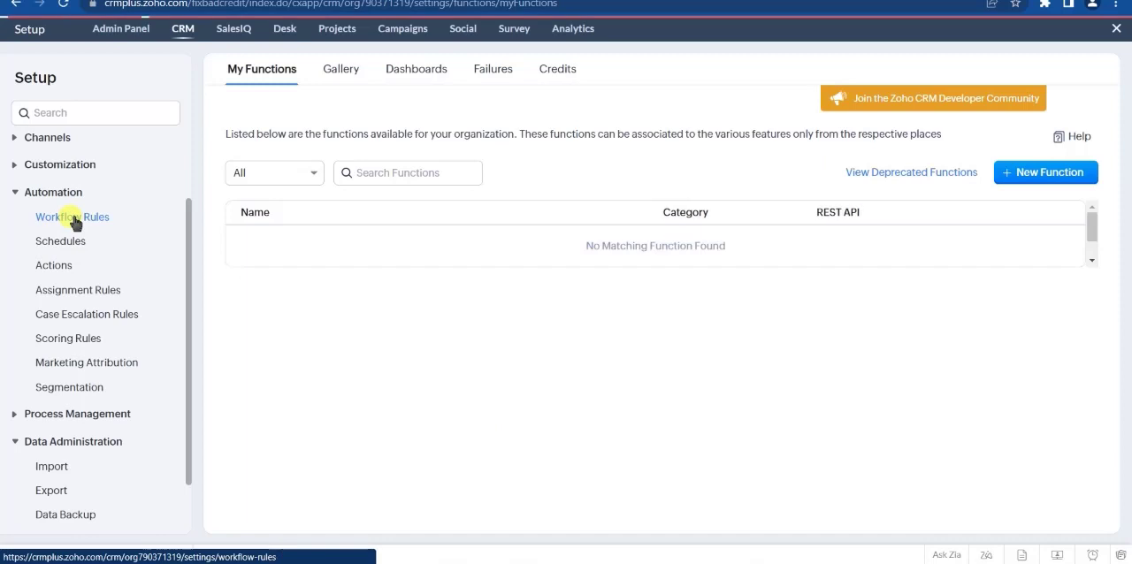
click(73, 216)
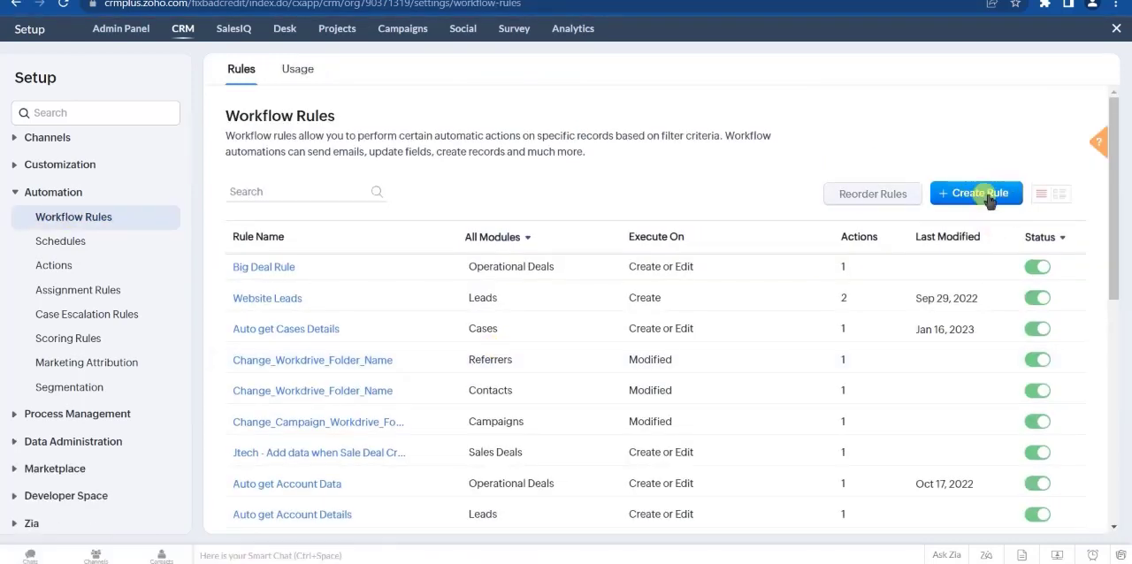
click(977, 193)
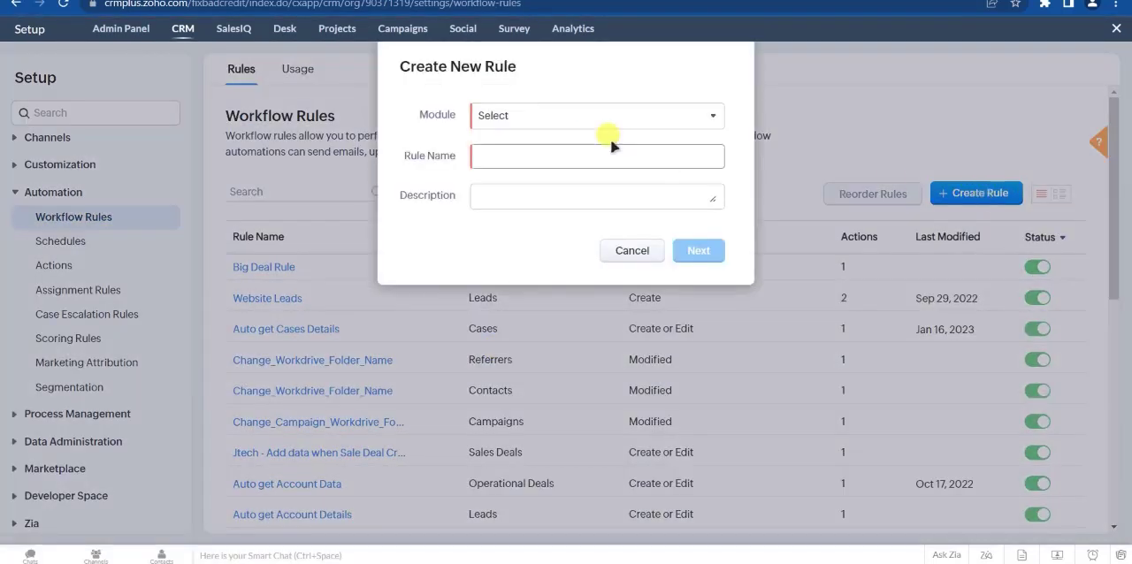
click(595, 117)
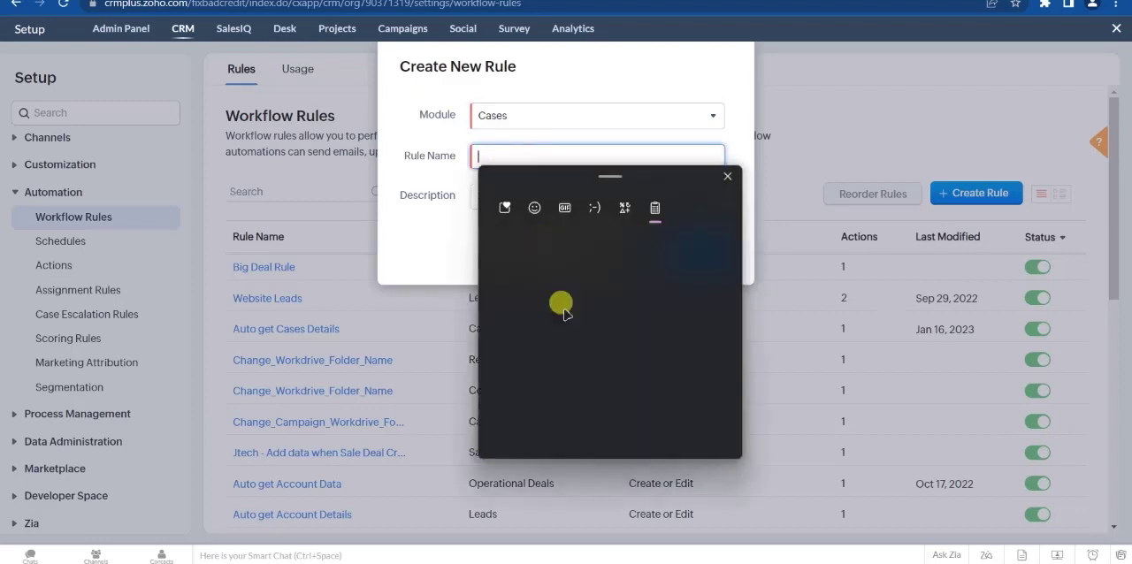
- Enter INF_new_case_to_sales_deals as rule name and description and proceed with Next
text(INF_new_case_to_sales_deals)
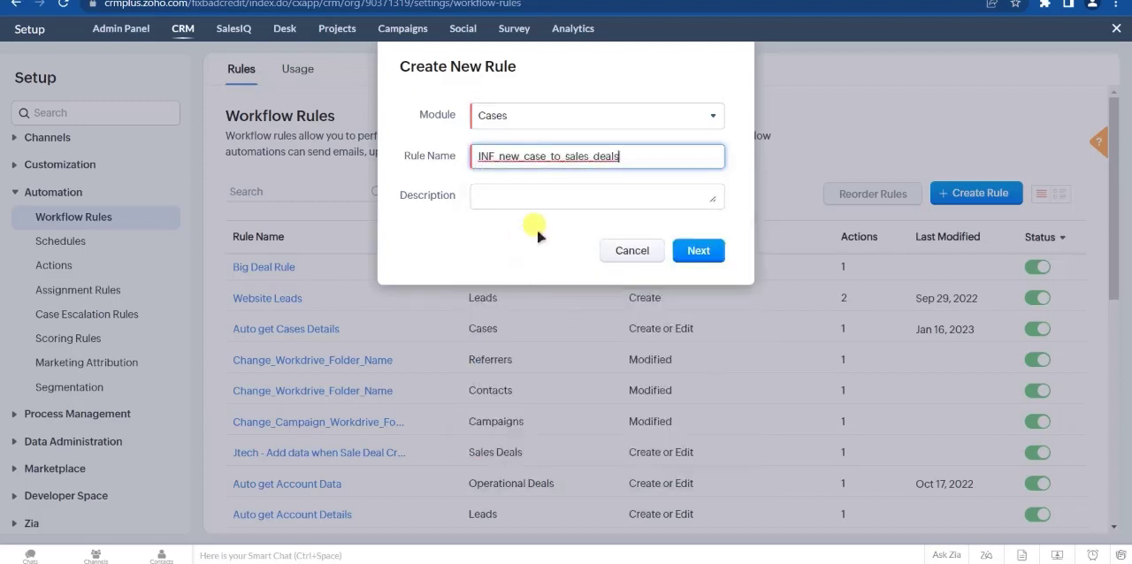
click(596, 195)
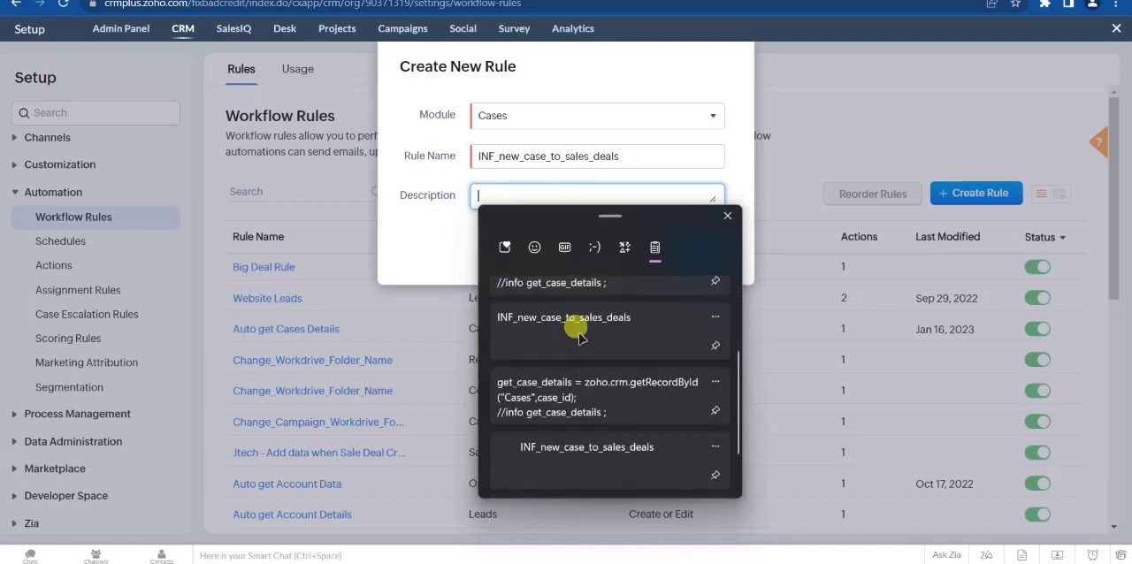
click(563, 317)
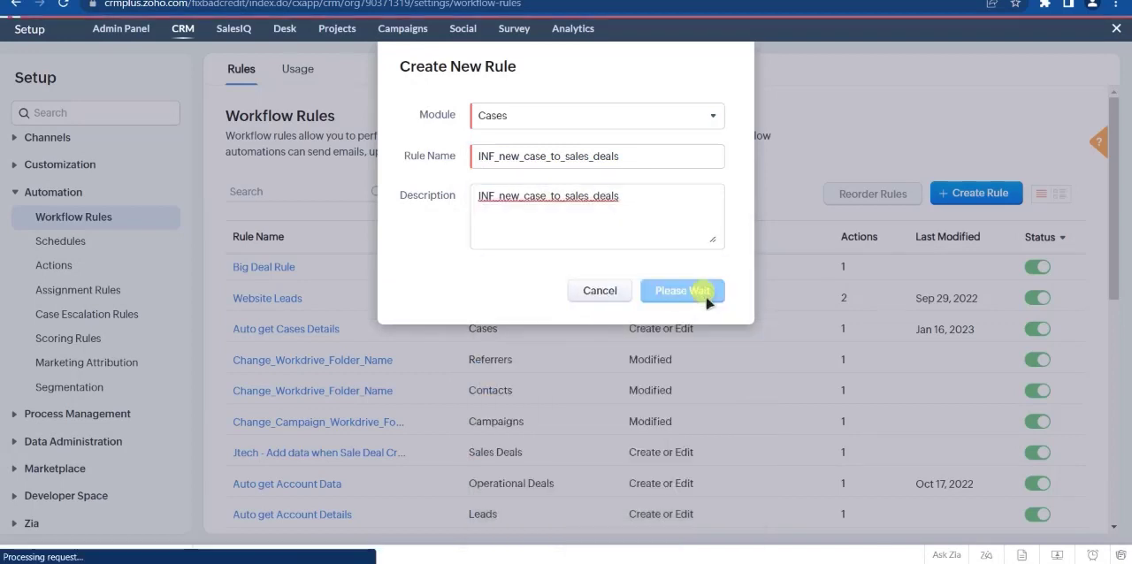
- Trigger the rule on case creation with the condition Sales Deals is not empty
click(683, 290)
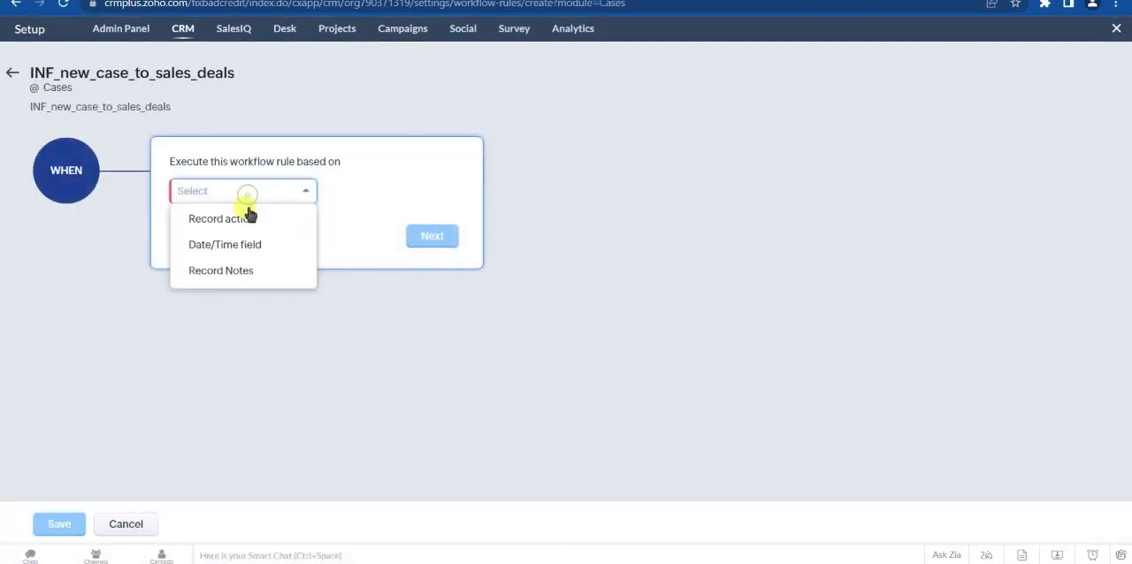
click(220, 219)
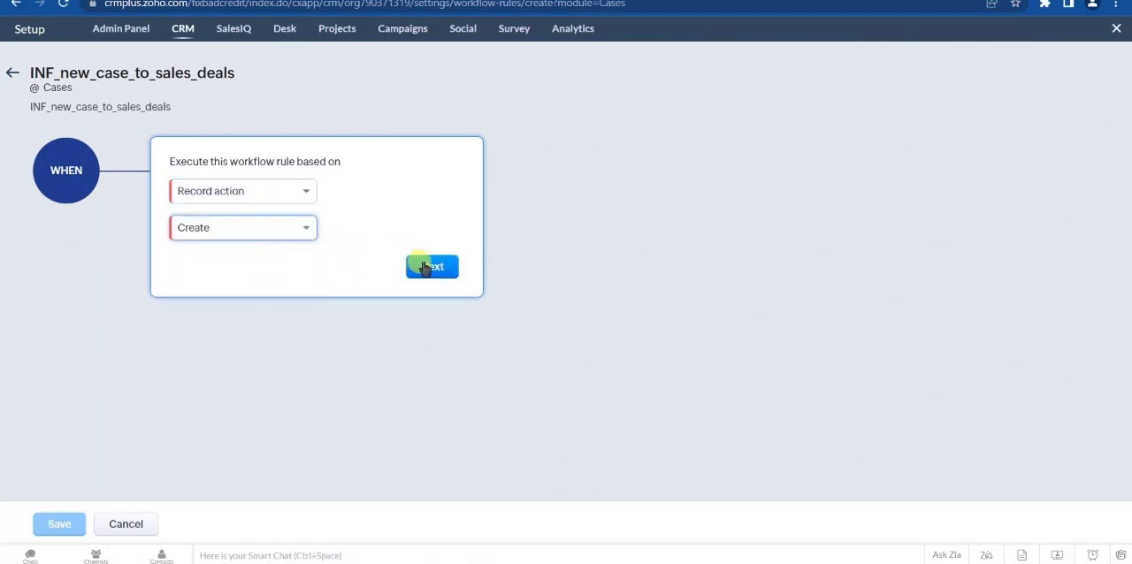
click(432, 266)
text(sa)
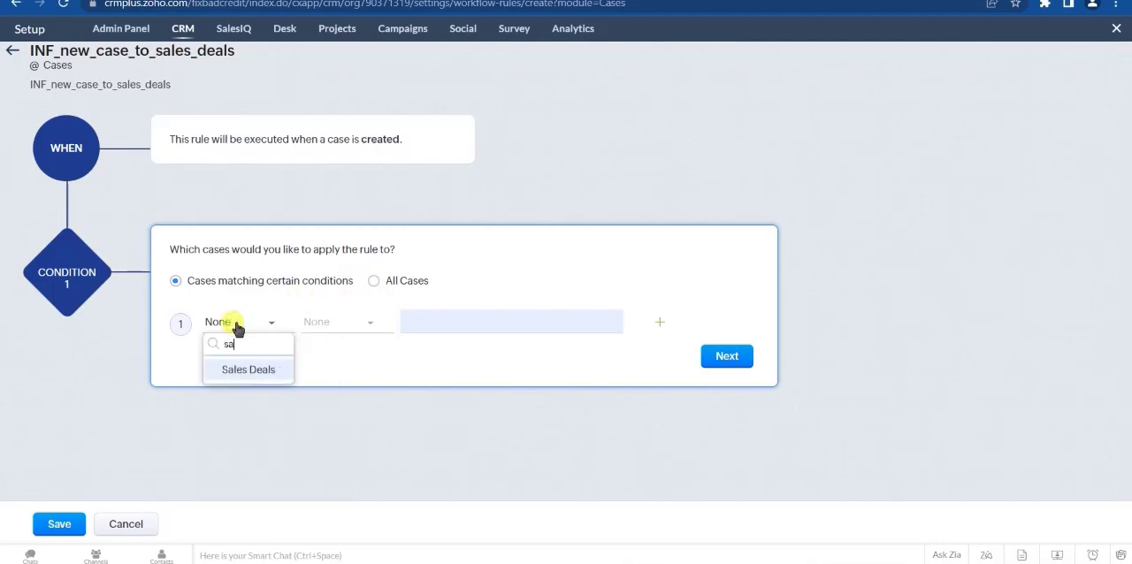
click(247, 370)
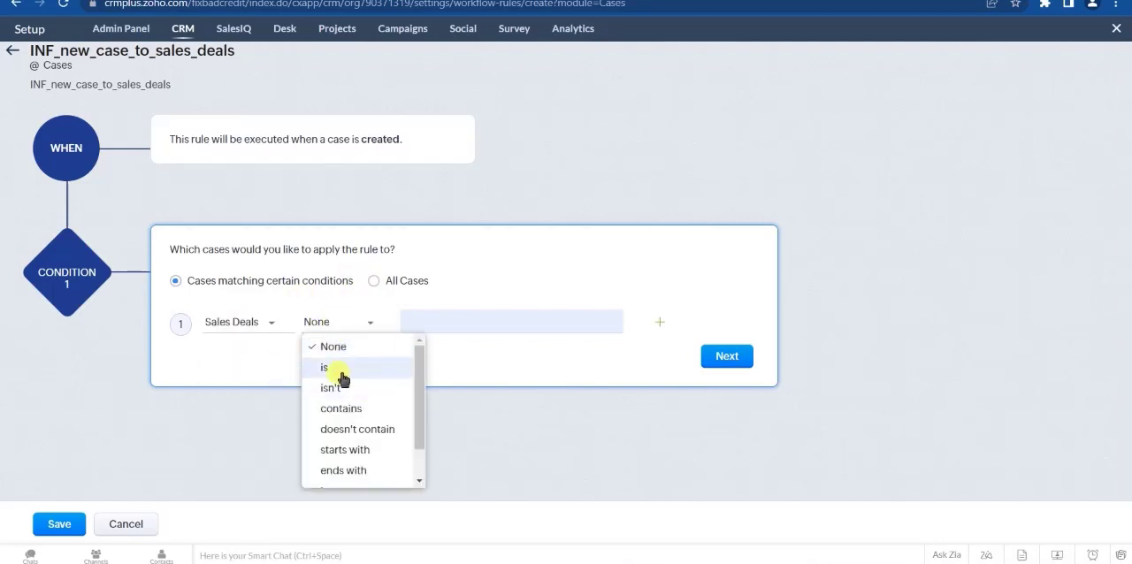
click(325, 389)
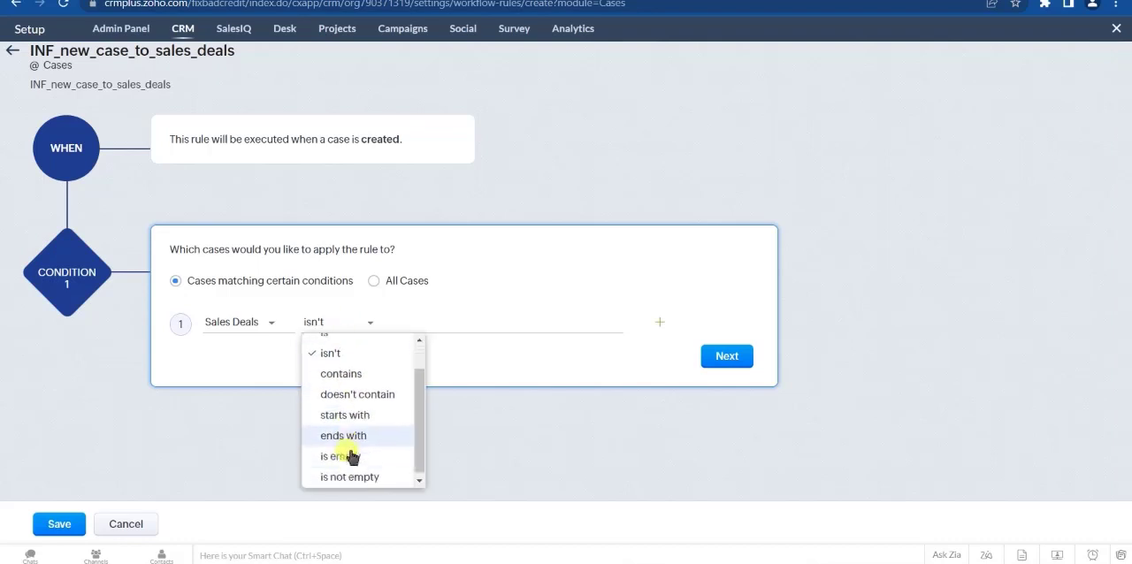
click(350, 478)
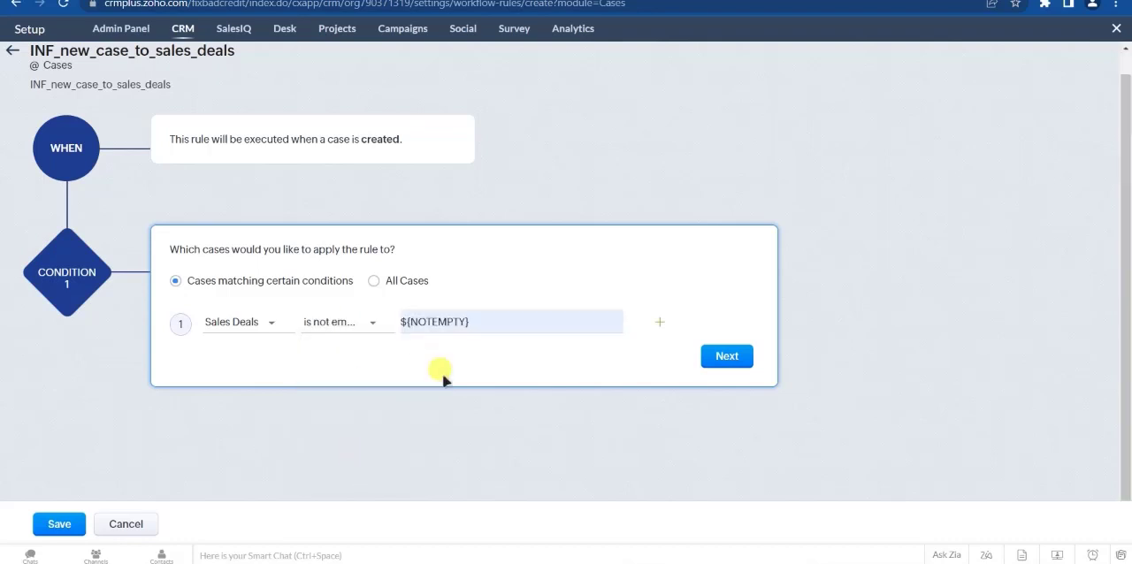
click(726, 356)
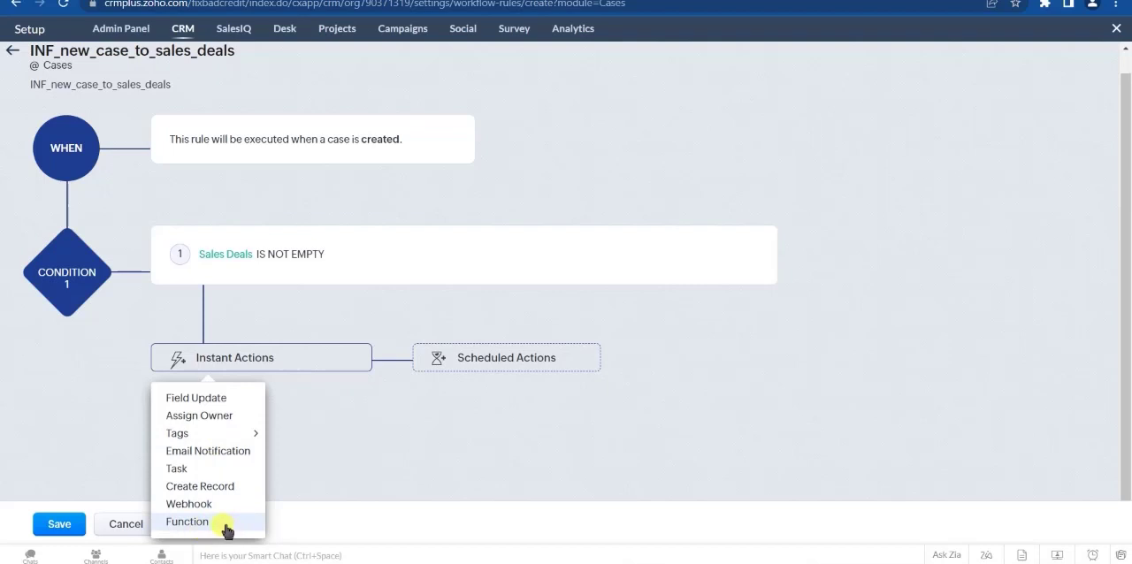
- Choose the INF_new_case_to_sales_deals function as the rule's instant action
click(185, 520)
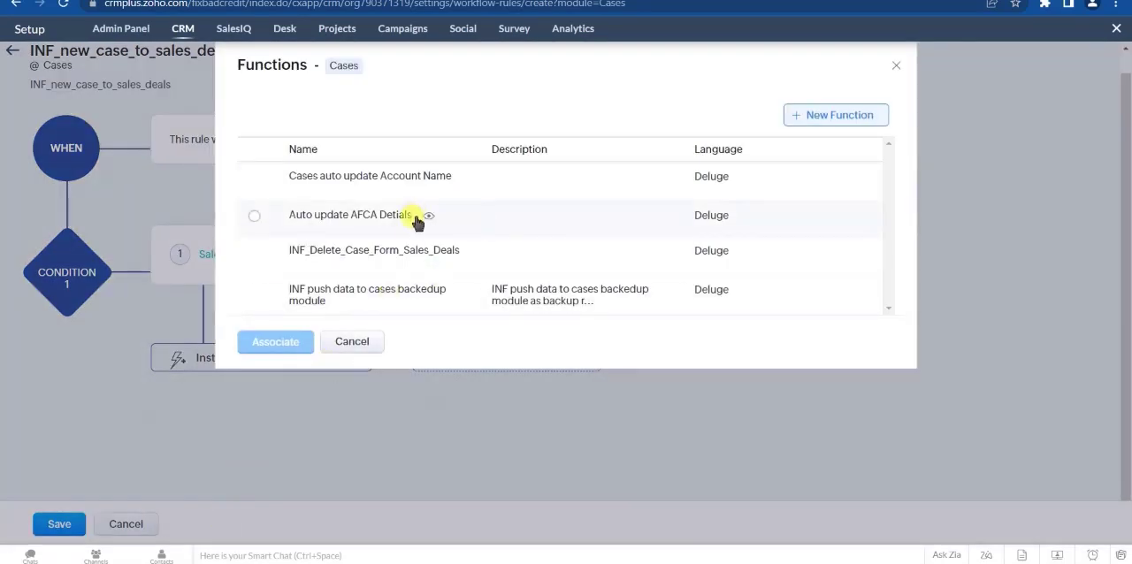
mouse_move(397, 209)
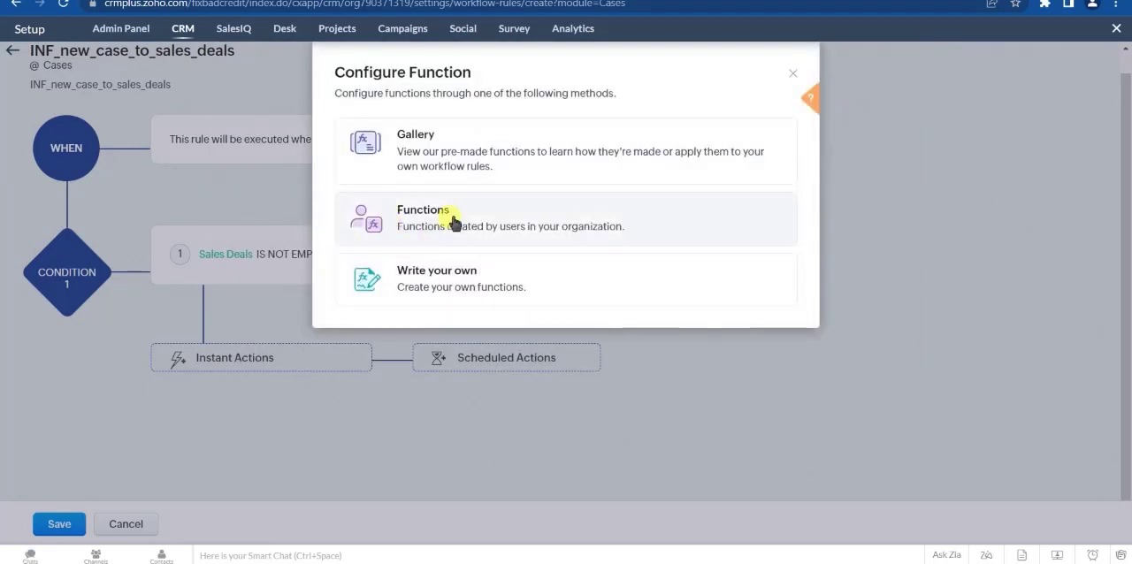
click(421, 216)
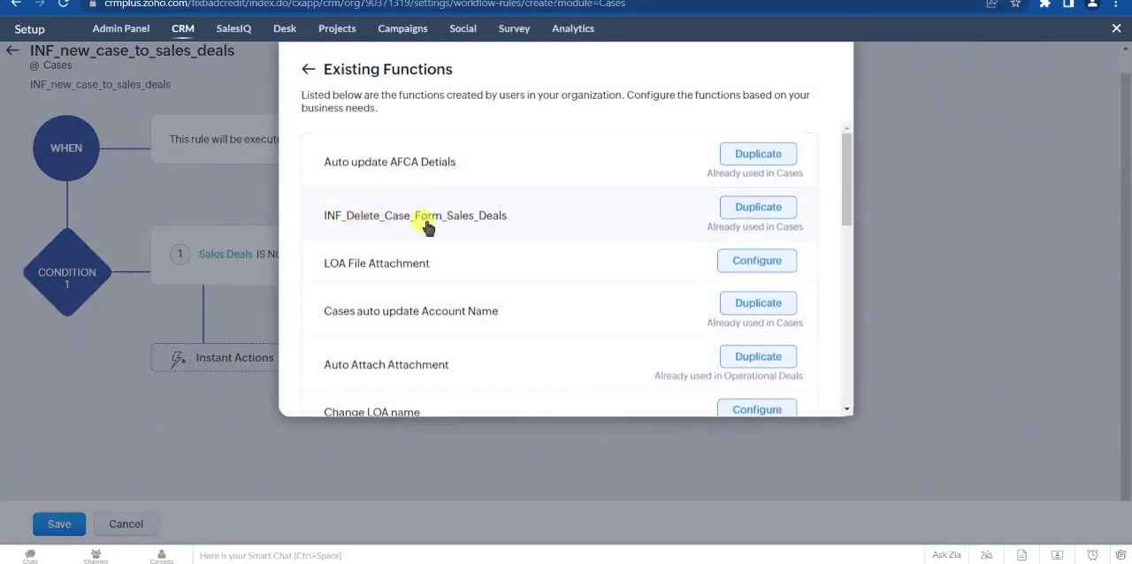
scroll(down, 3)
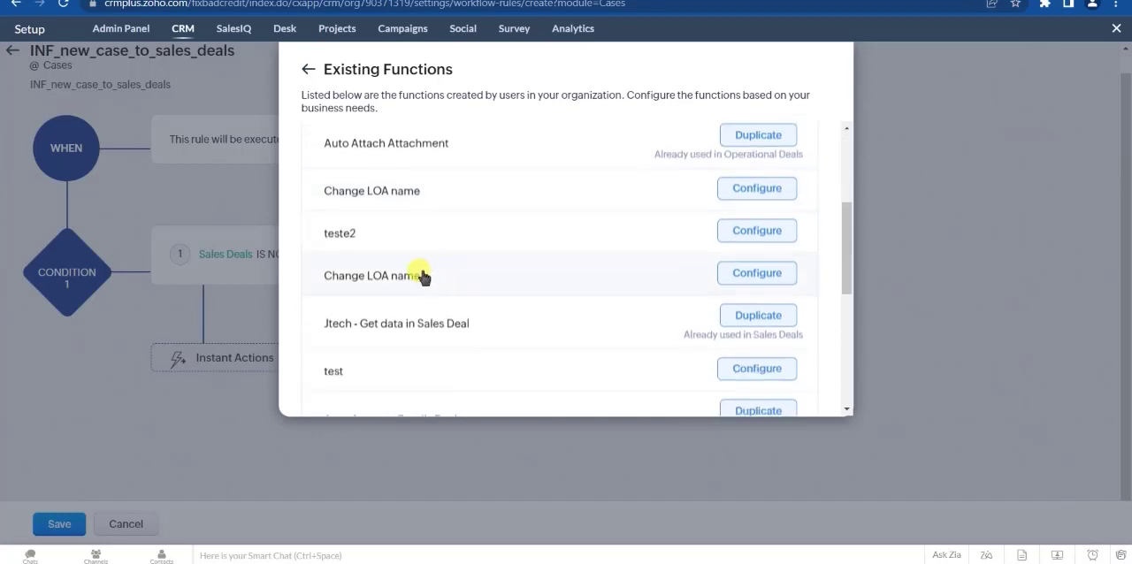
scroll(down, 3)
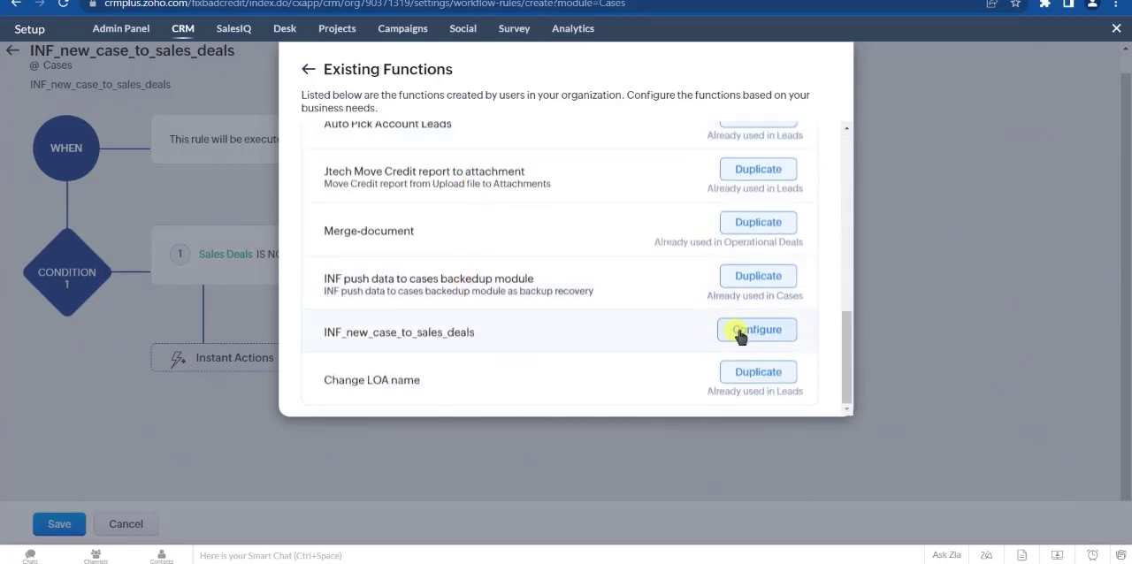
click(757, 329)
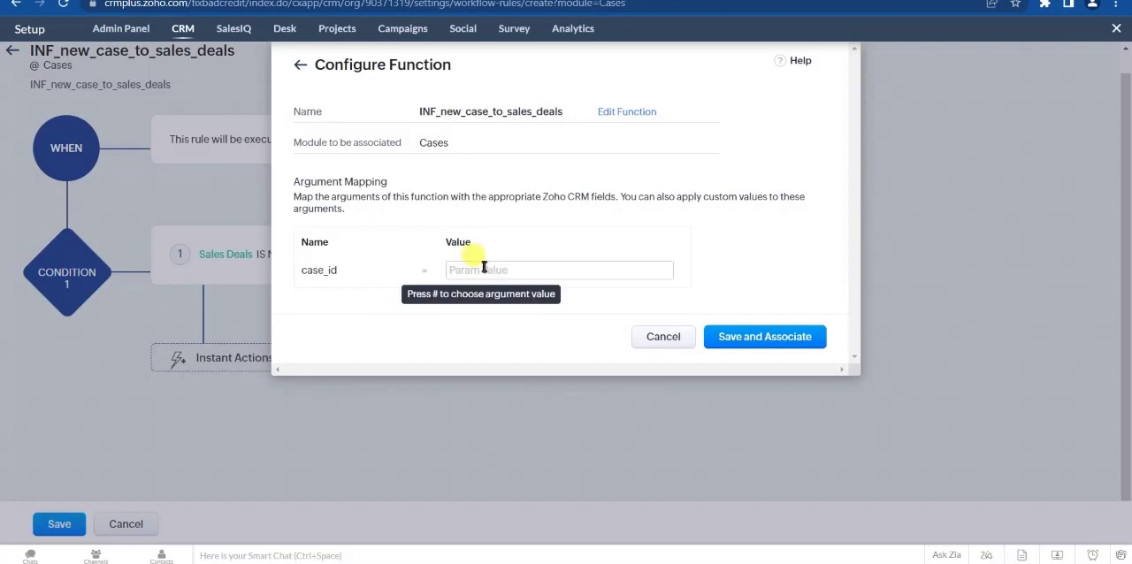
- Map case_id to the Cases › Case Id merge field, then save and associate the function
text(@)
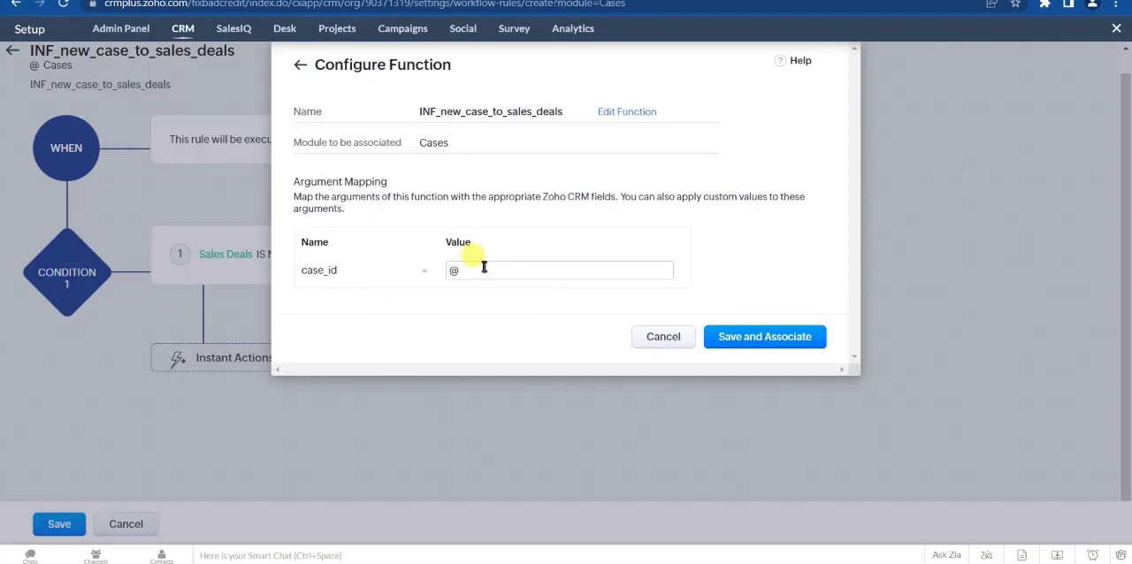
text(#)
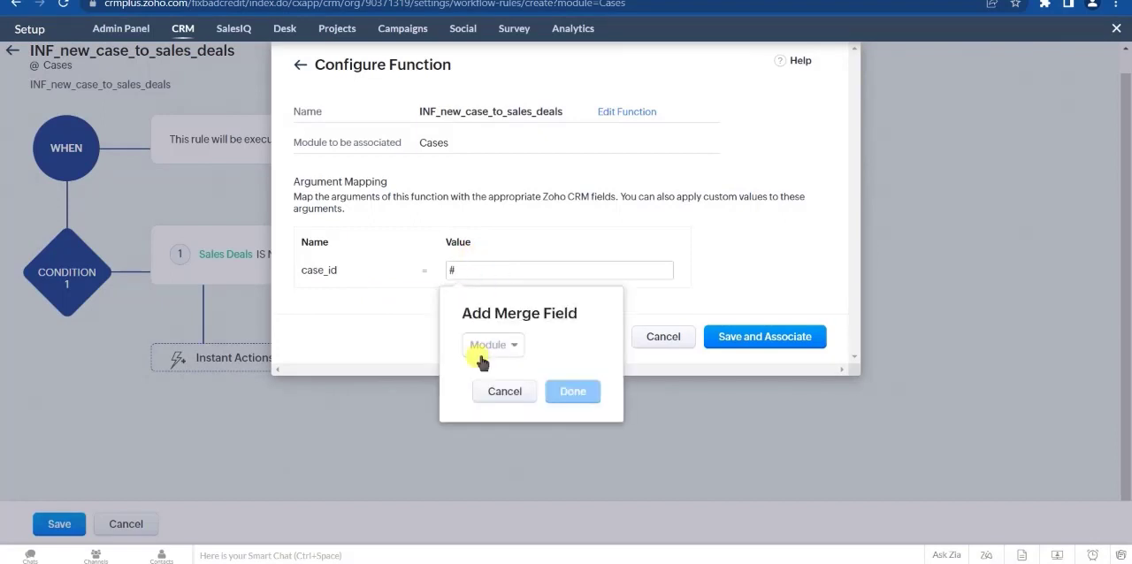
click(492, 345)
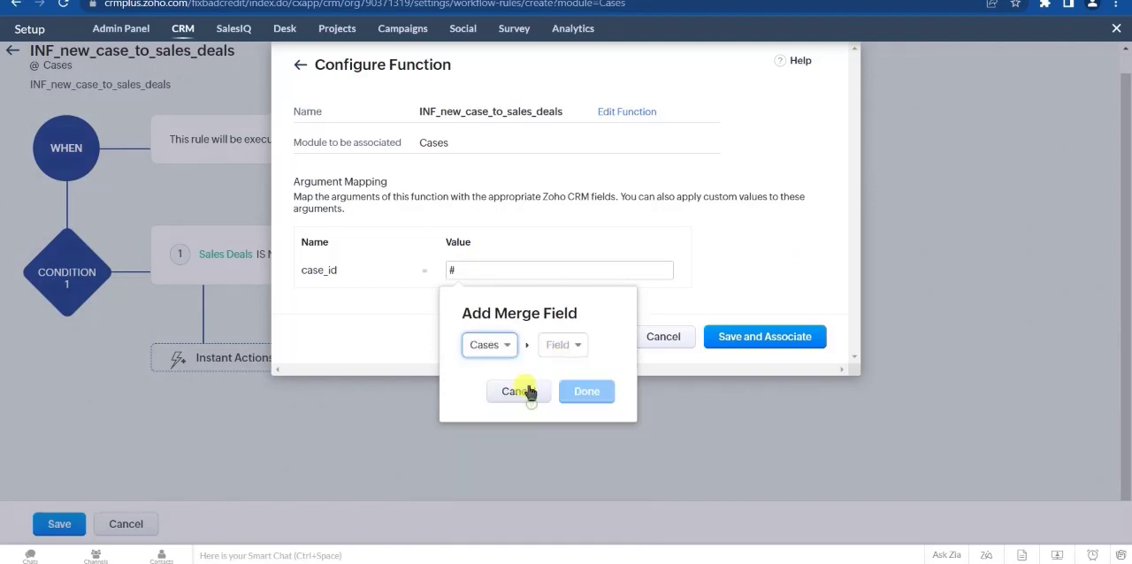
click(562, 345)
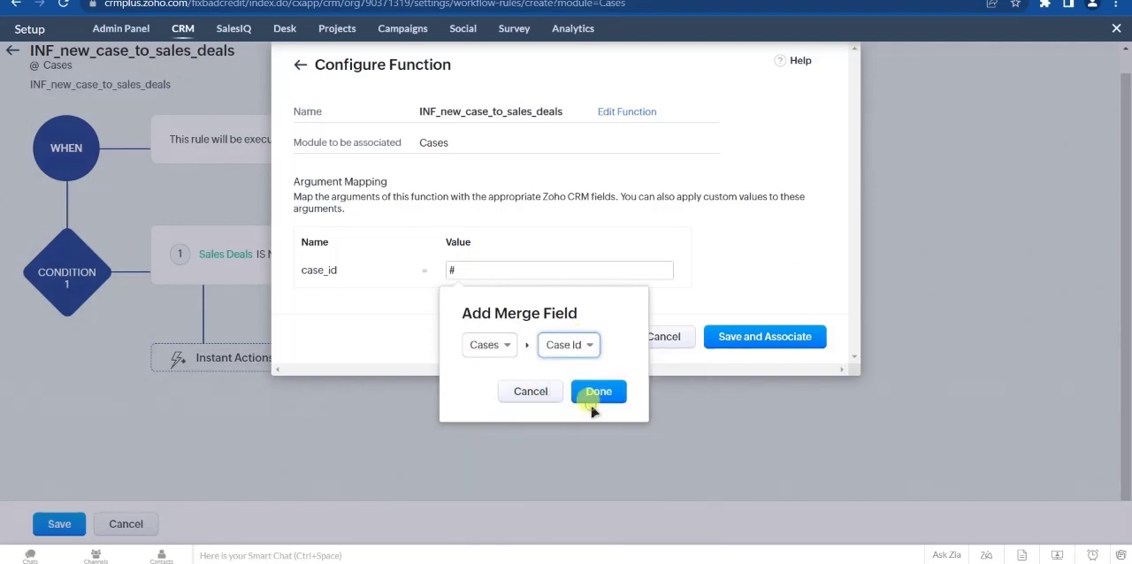
click(598, 393)
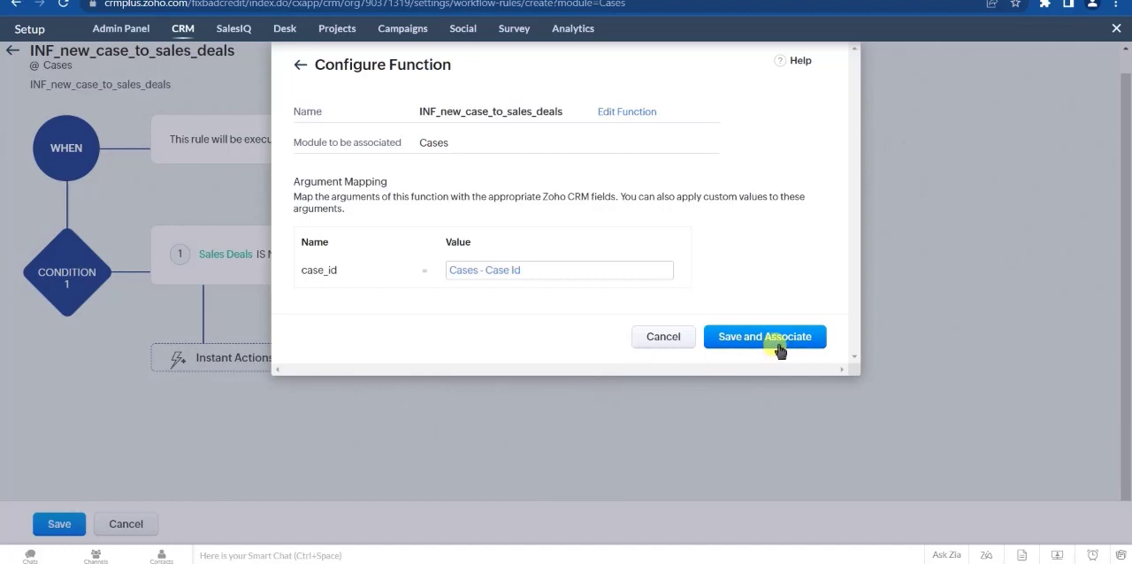
click(764, 337)
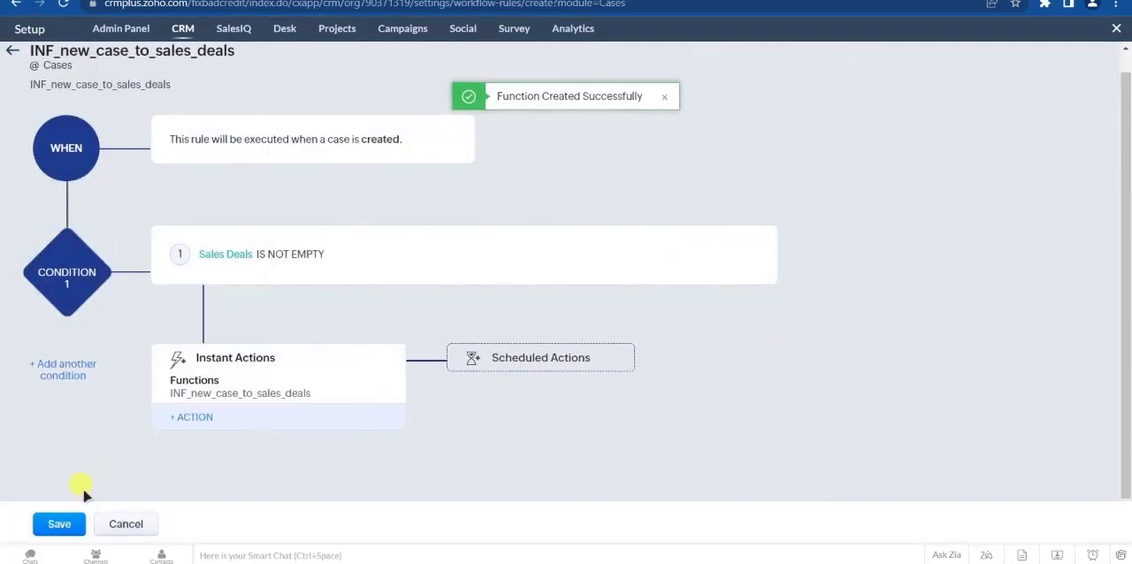
click(59, 523)
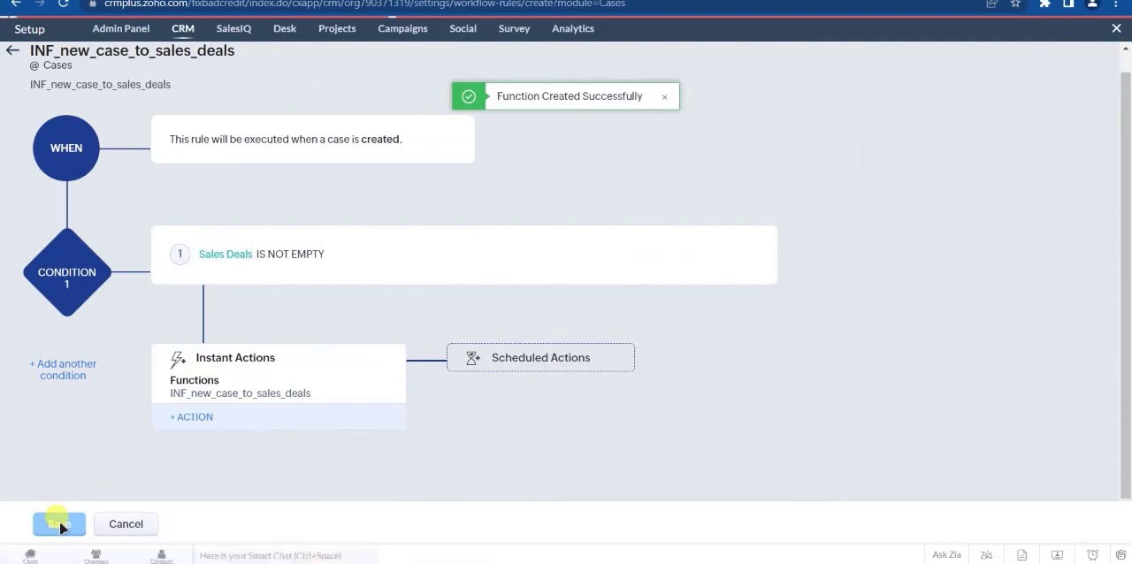
- Save the workflow rule and start a new case from the Cases list
click(60, 524)
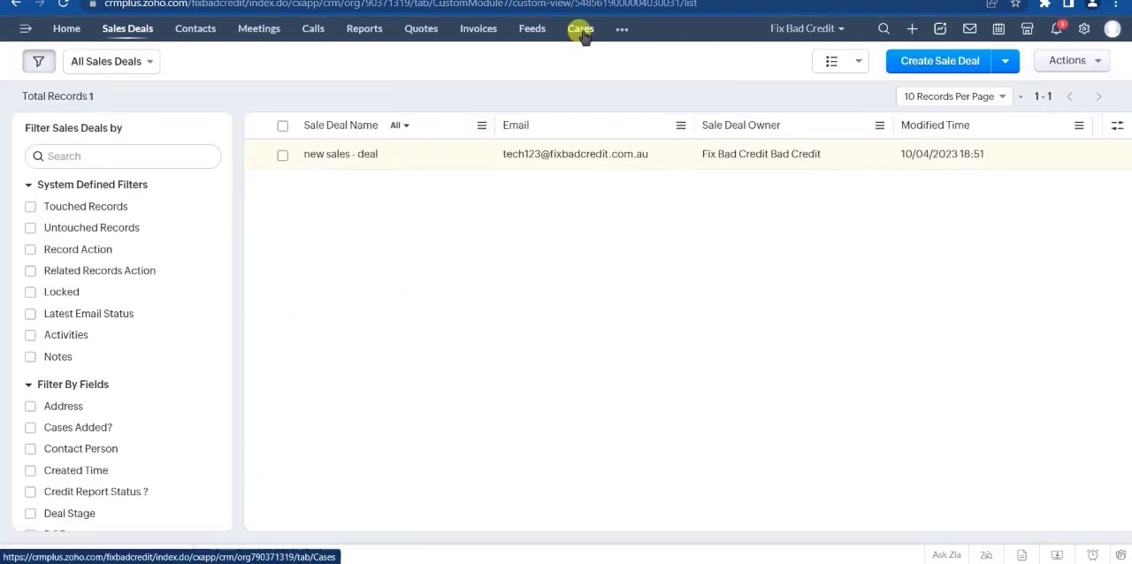
click(581, 28)
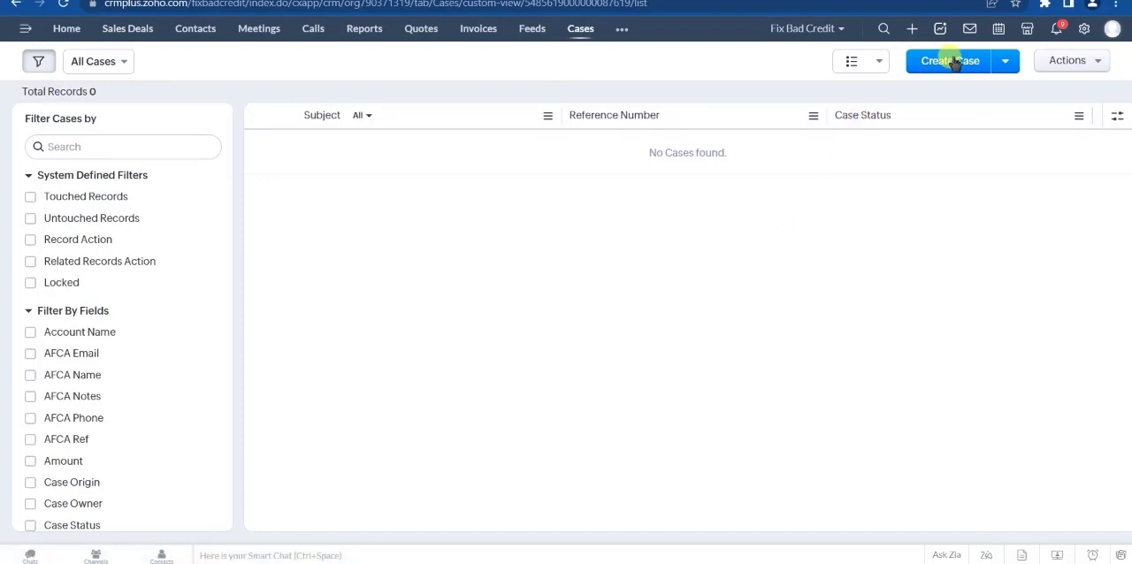
click(948, 60)
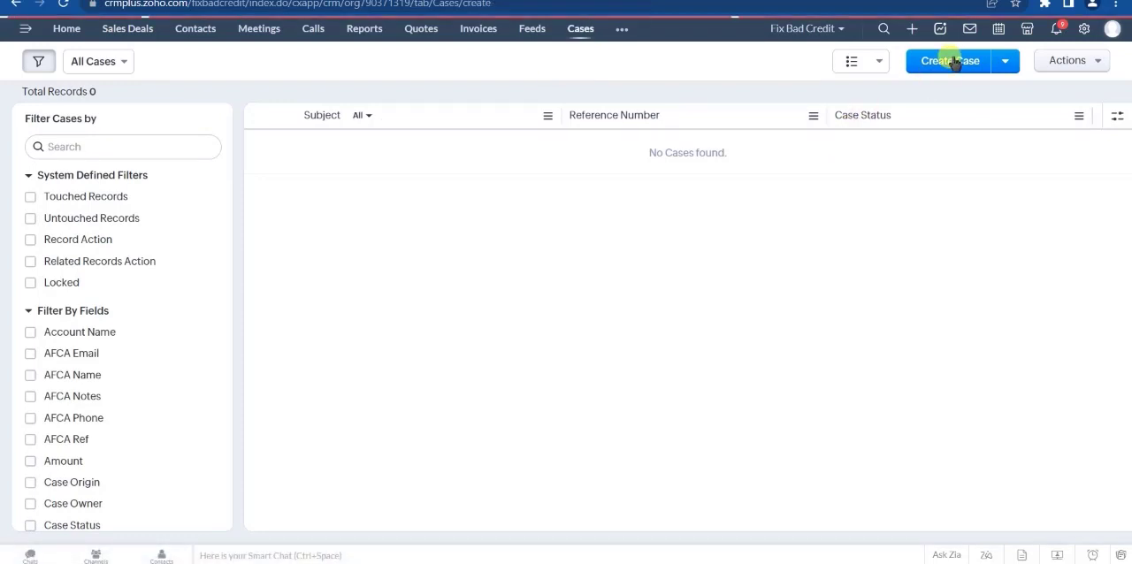
click(948, 60)
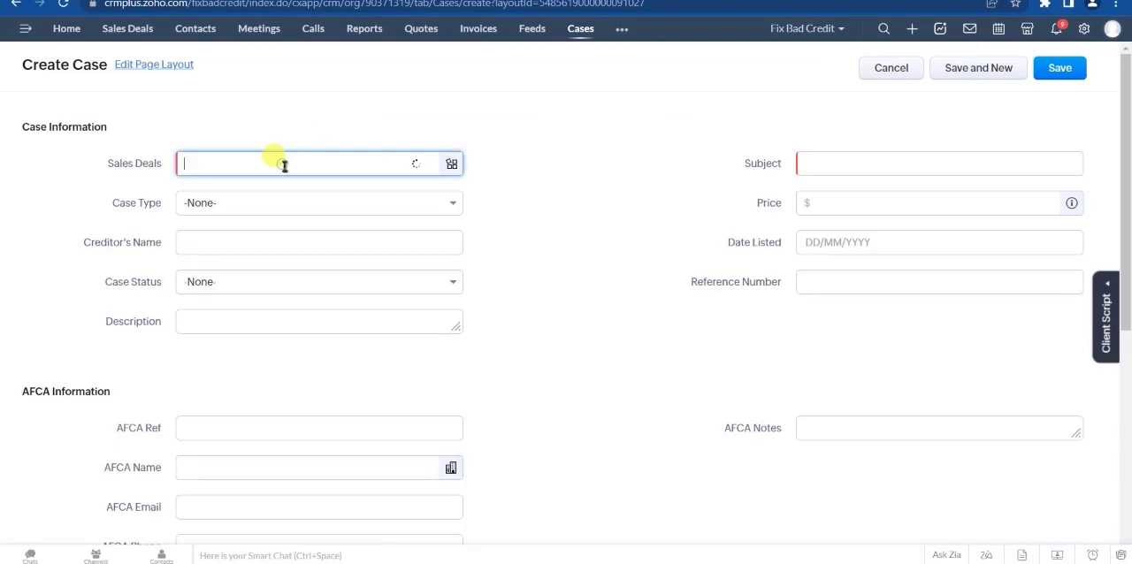
- Link the case to 'new sales - deal', set Case Type to Default Judgment and save it
text(new sales - deal)
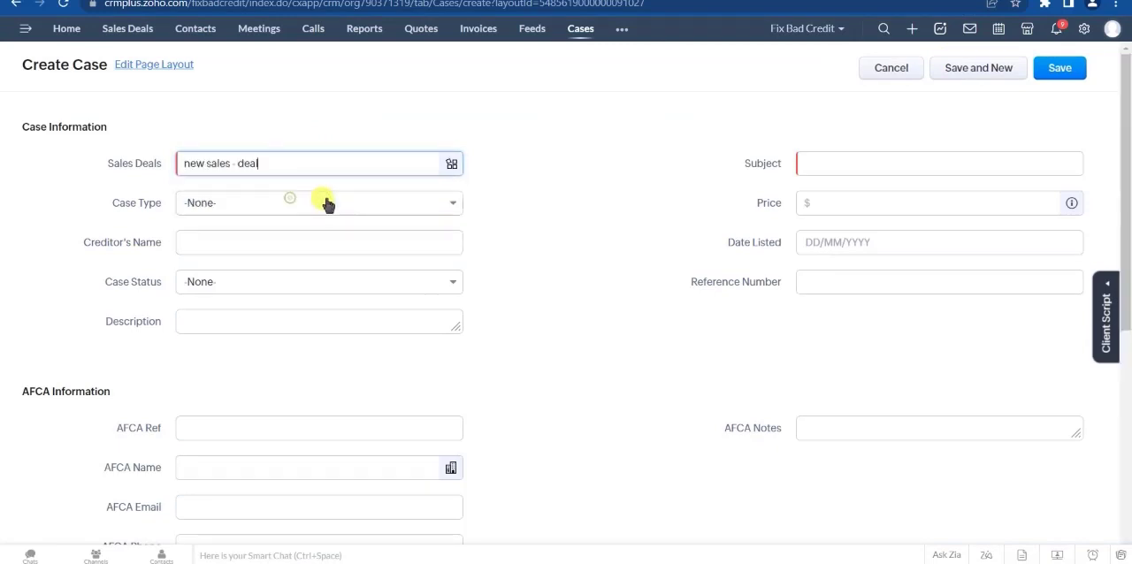
click(319, 202)
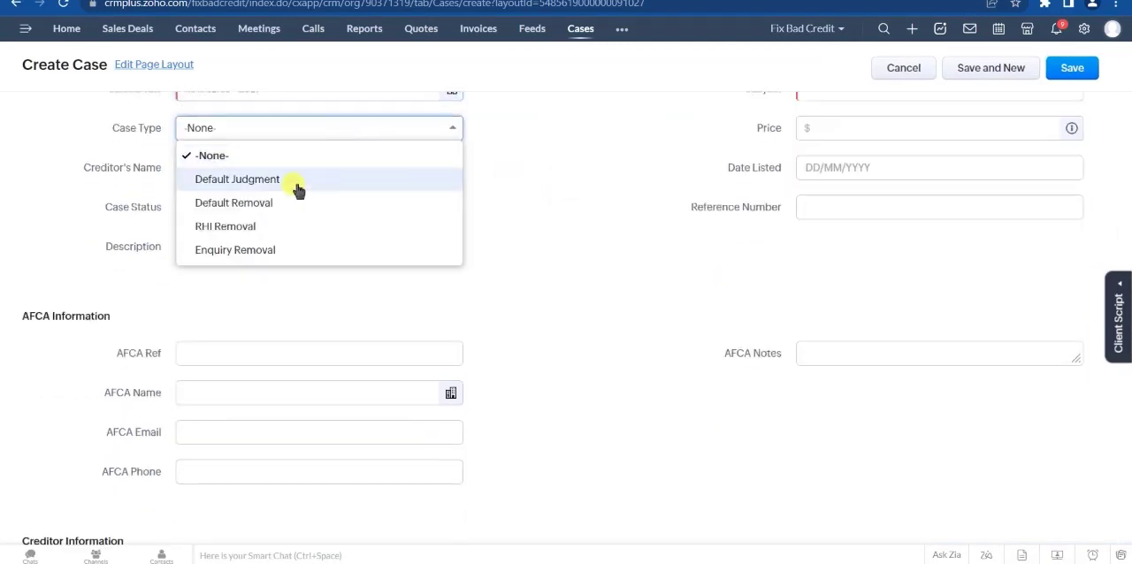
click(238, 179)
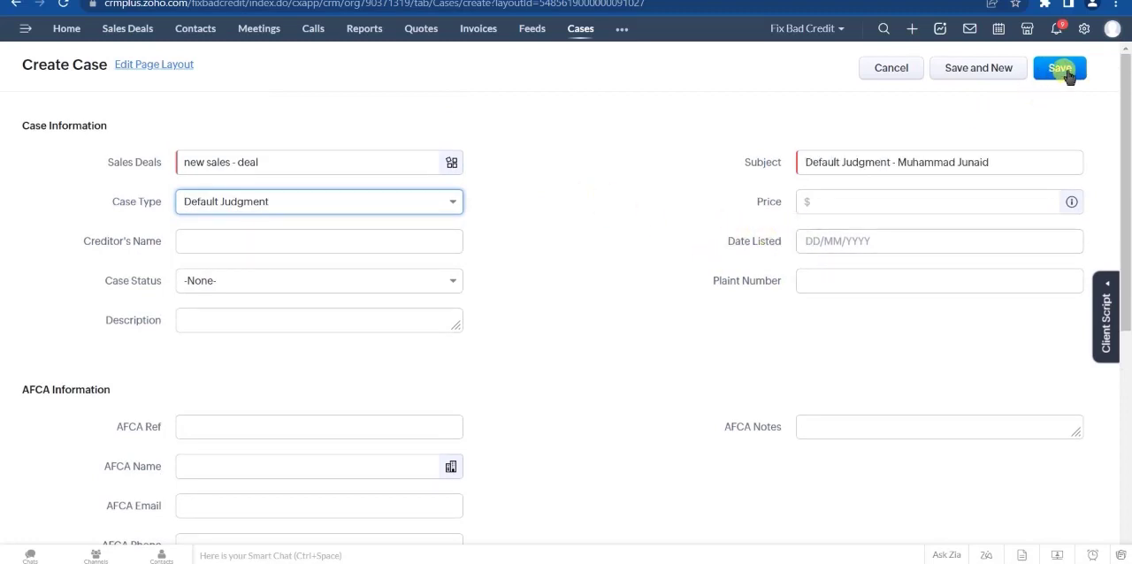
click(1062, 67)
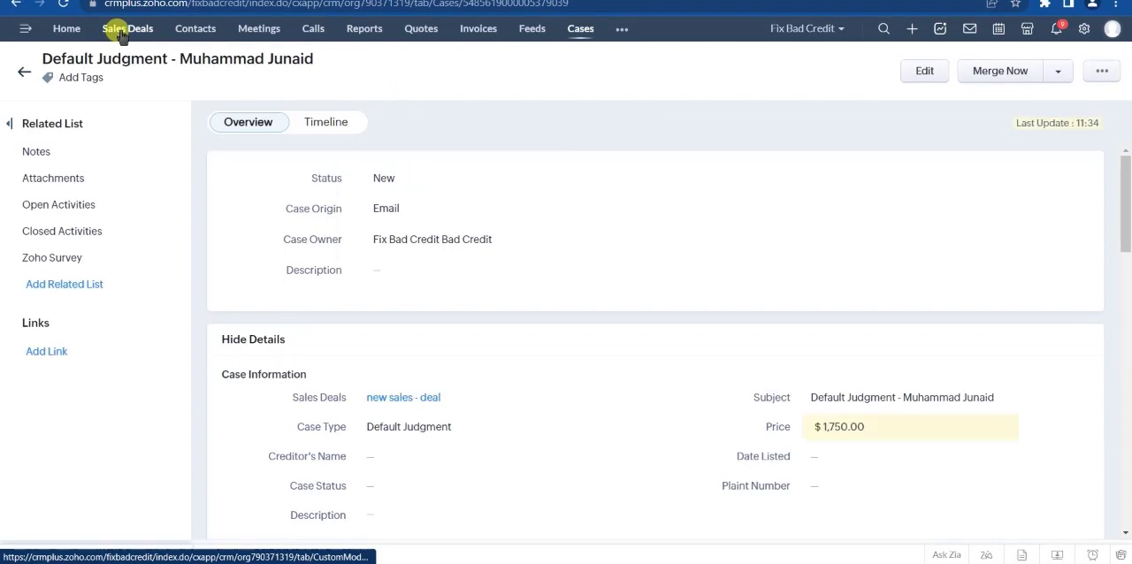
right_click(124, 26)
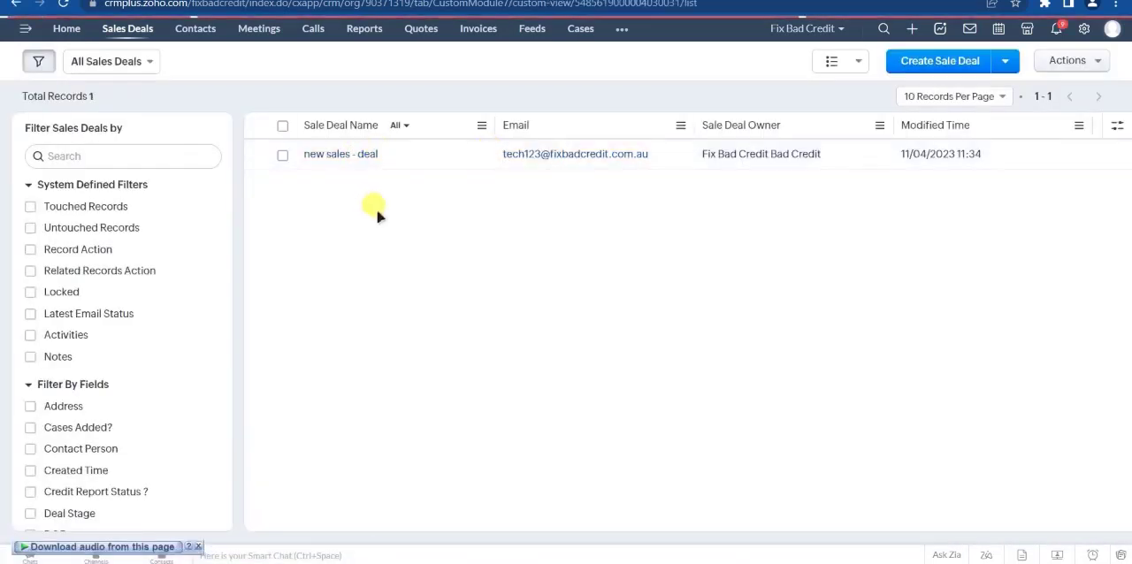
click(340, 154)
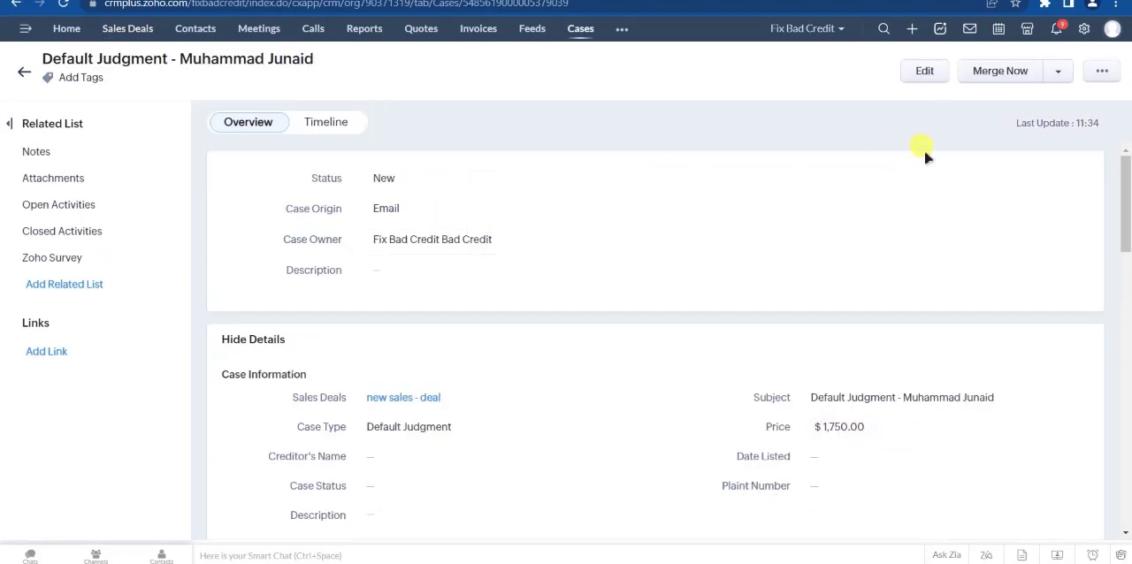
- Clone the case and set the copy's Case Type to Enquiry Removal
click(1102, 71)
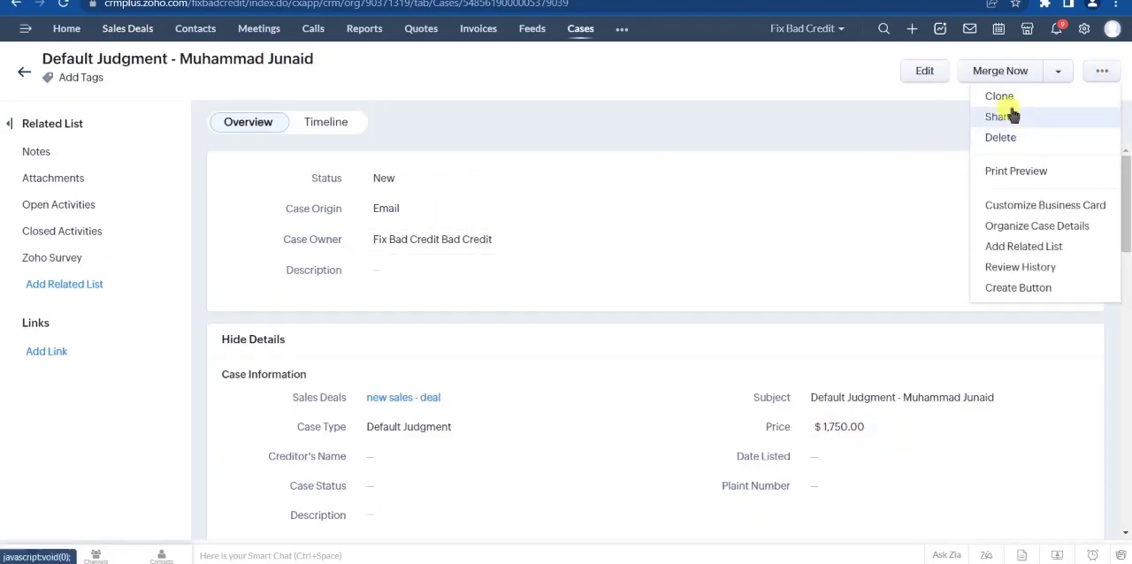
click(998, 95)
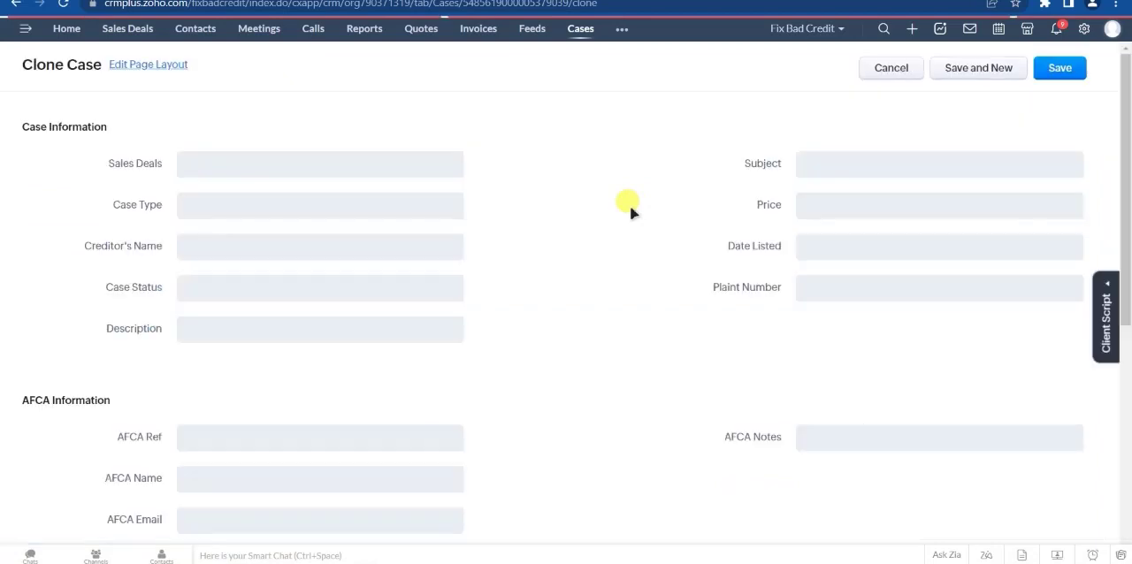
click(318, 202)
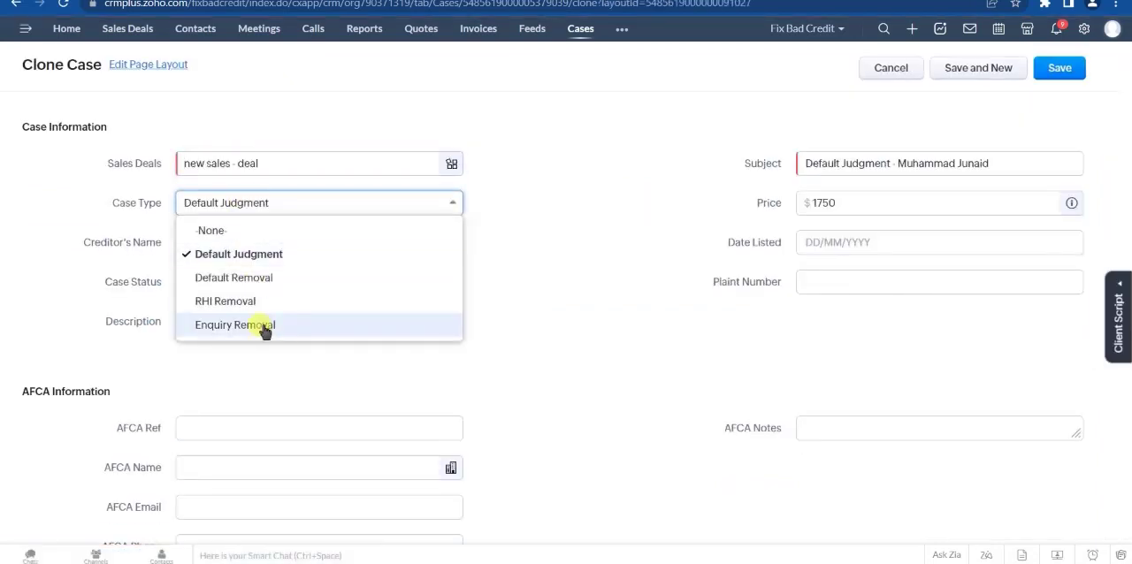
click(234, 324)
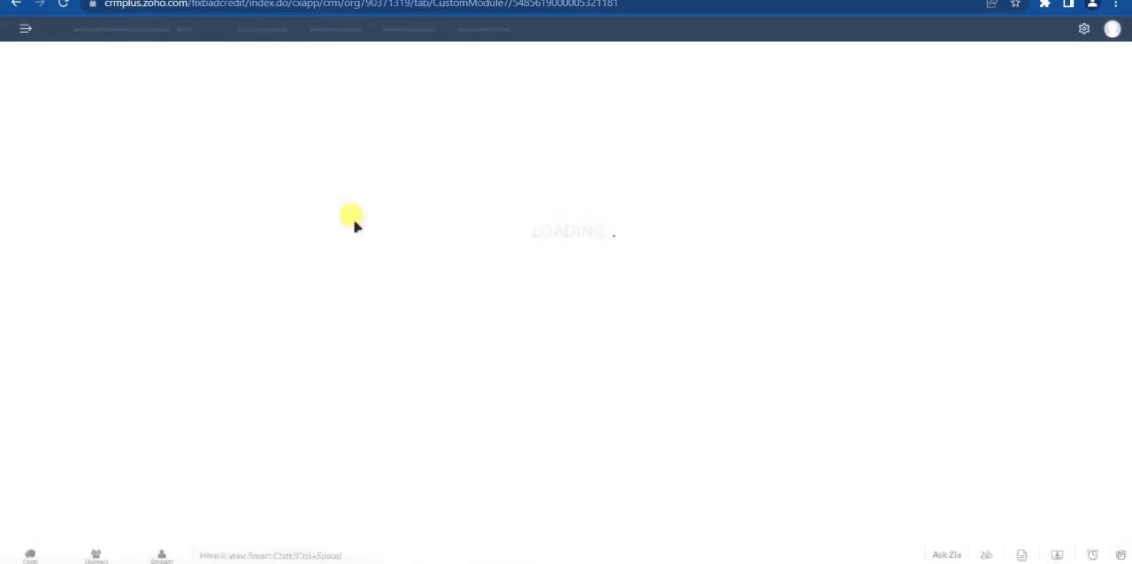
mouse_move(619, 301)
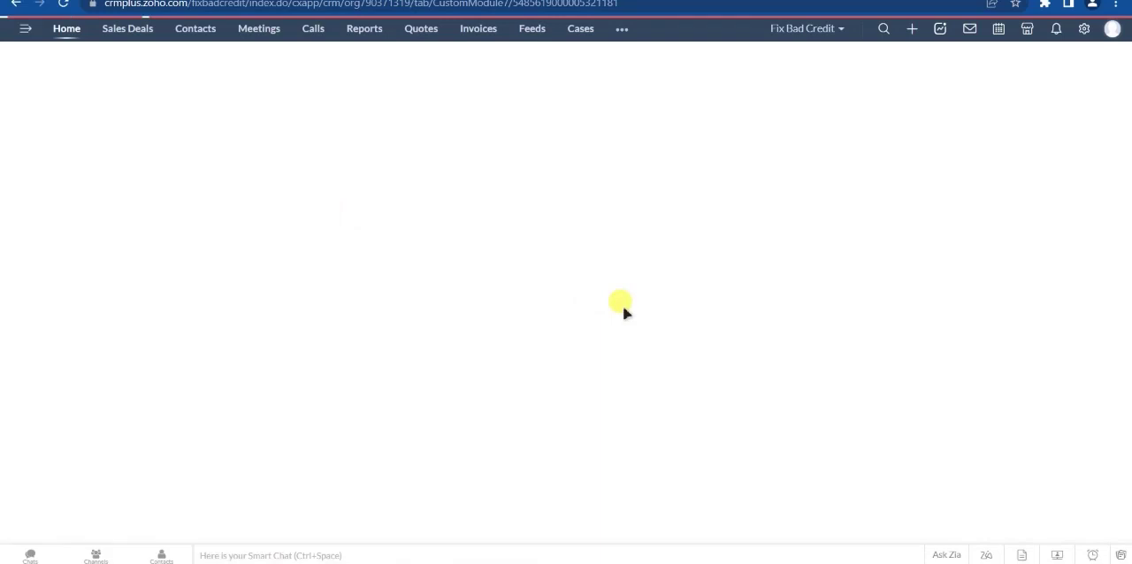
- Review the deal's Pricing Summary rows for Default Judgment and Enquiry Removal totalling $3,000.00
click(128, 28)
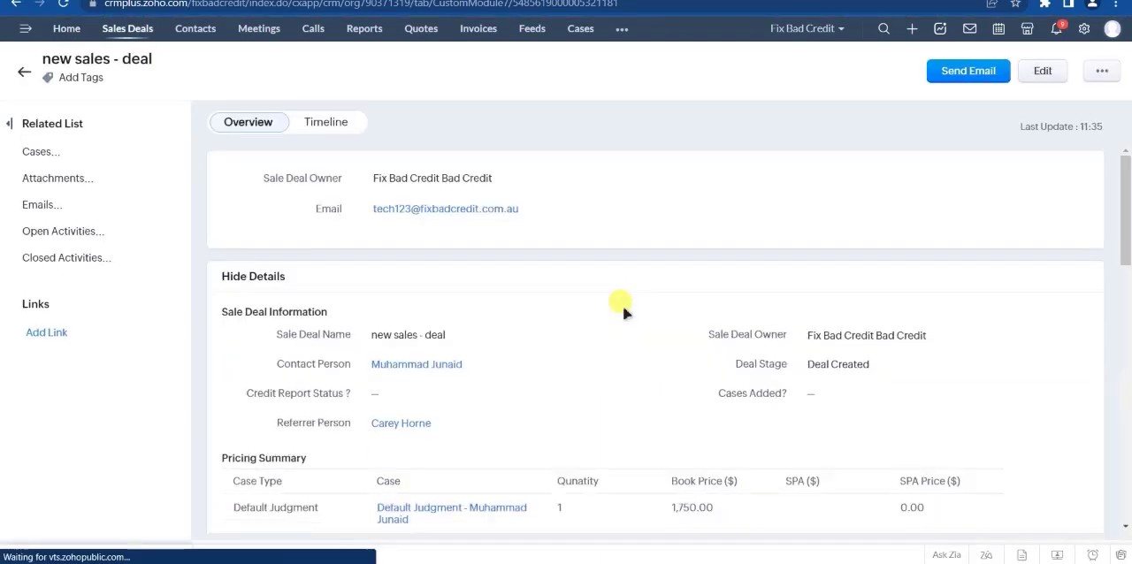
scroll(down, 3)
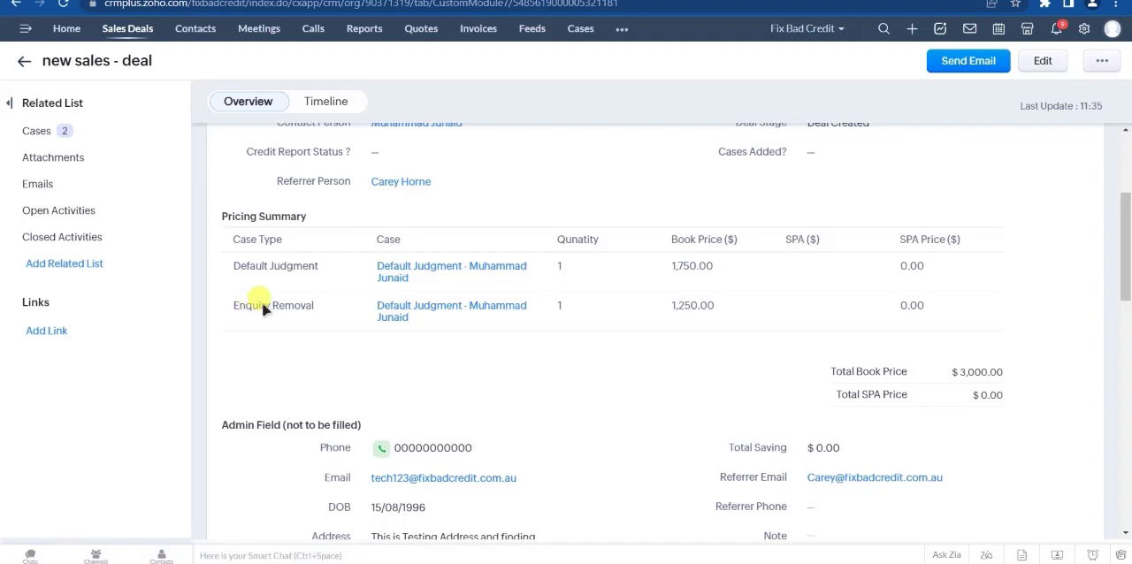
mouse_move(269, 311)
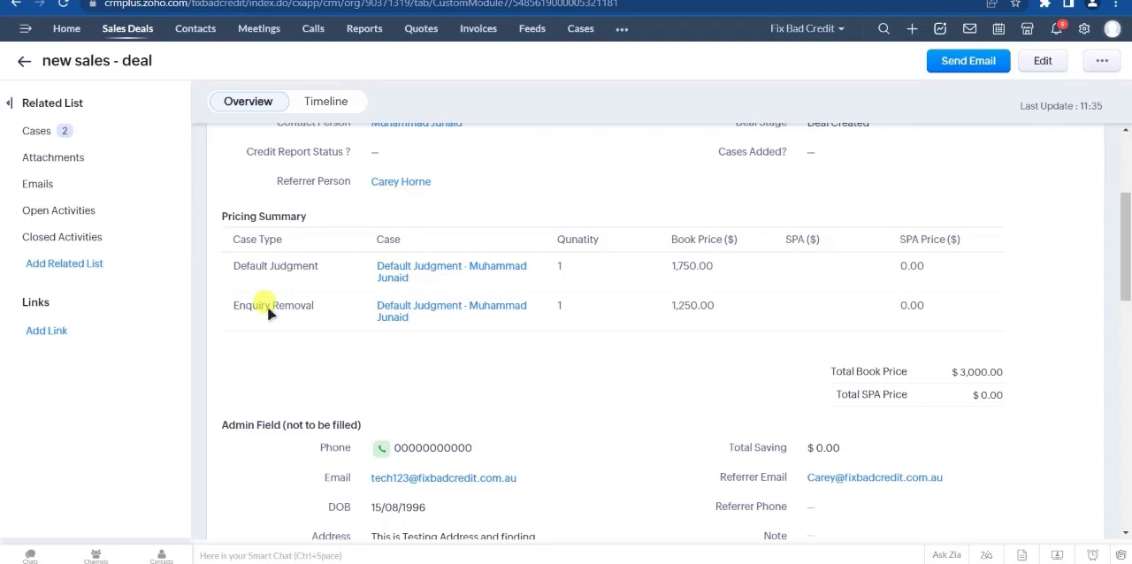